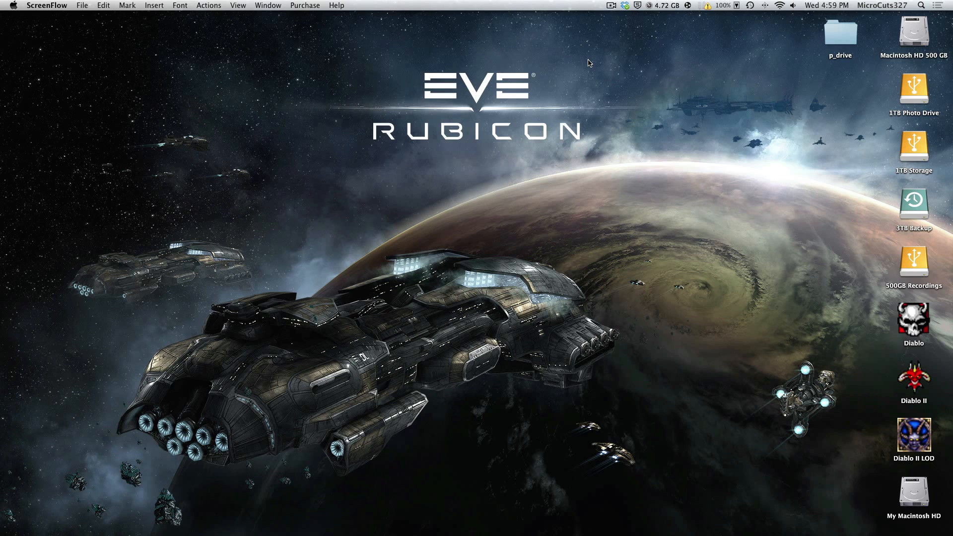
{"action": "mouse_move", "coordinate": [922, 72]}
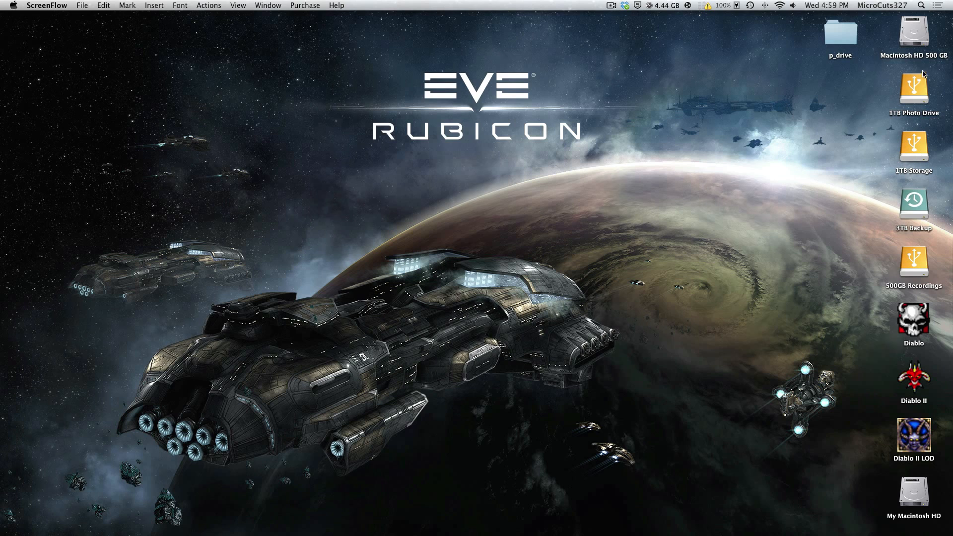
Open Macintosh HD 500 GB's Applications folder and select the EVE Singularity app next to EVE Online.
{"action": "double_click", "coordinate": [914, 31]}
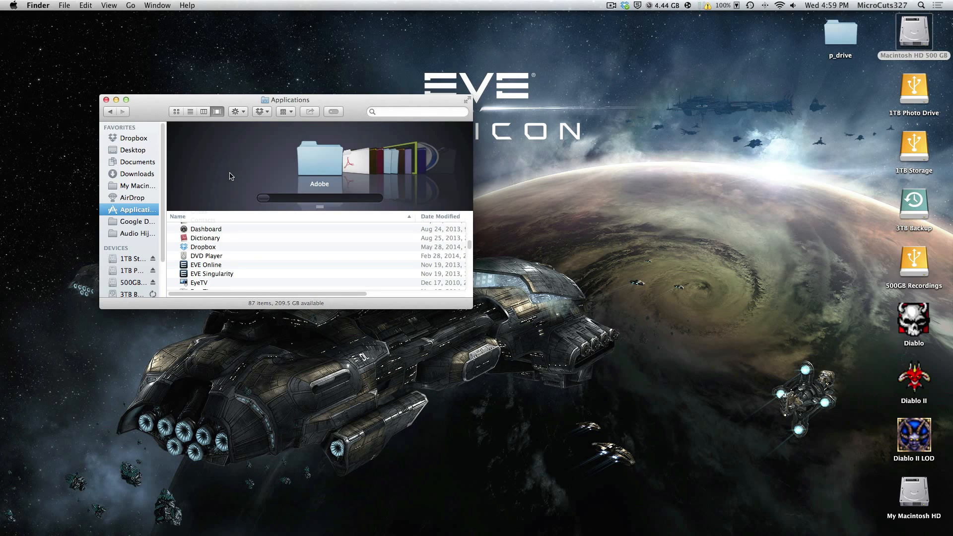
{"action": "left_click", "coordinate": [211, 274]}
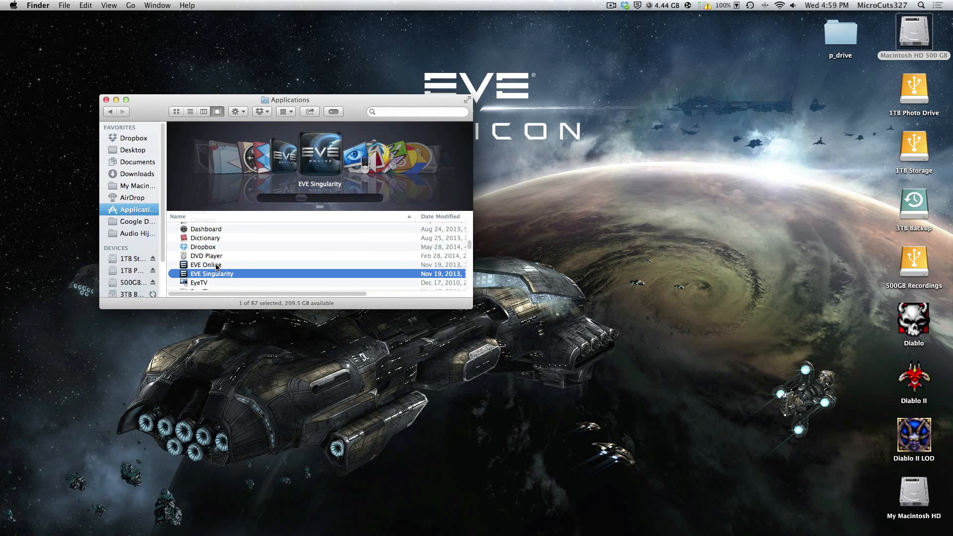
{"action": "left_click", "coordinate": [207, 264]}
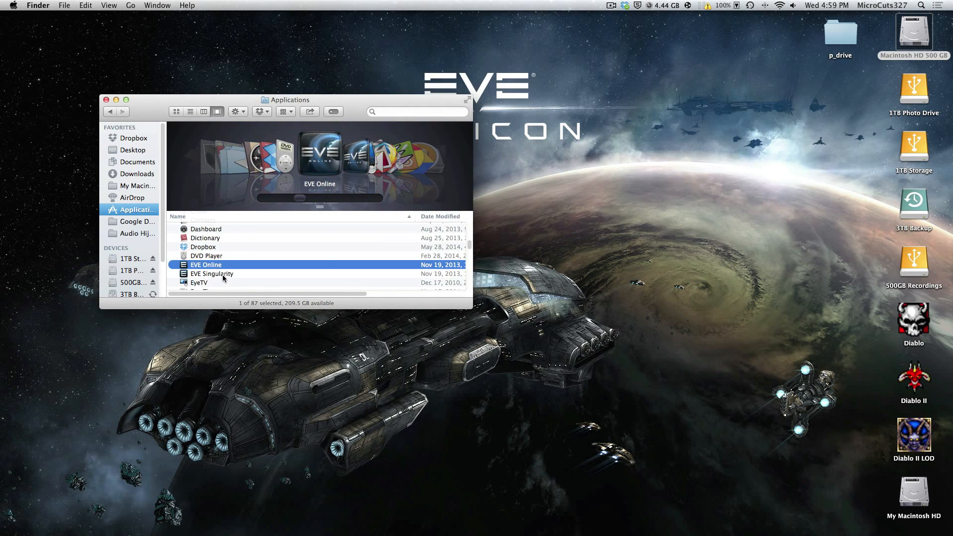
{"action": "left_click", "coordinate": [211, 274]}
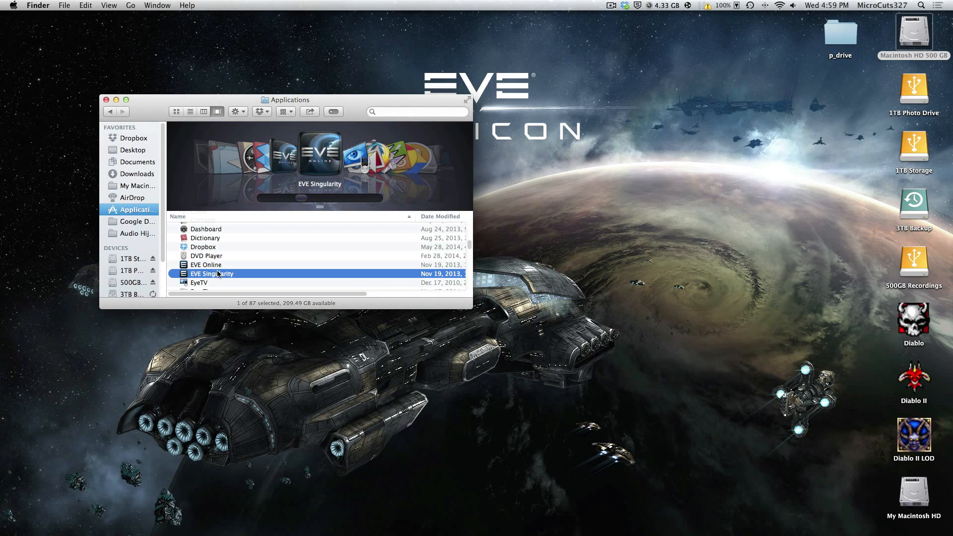
{"action": "mouse_move", "coordinate": [201, 277]}
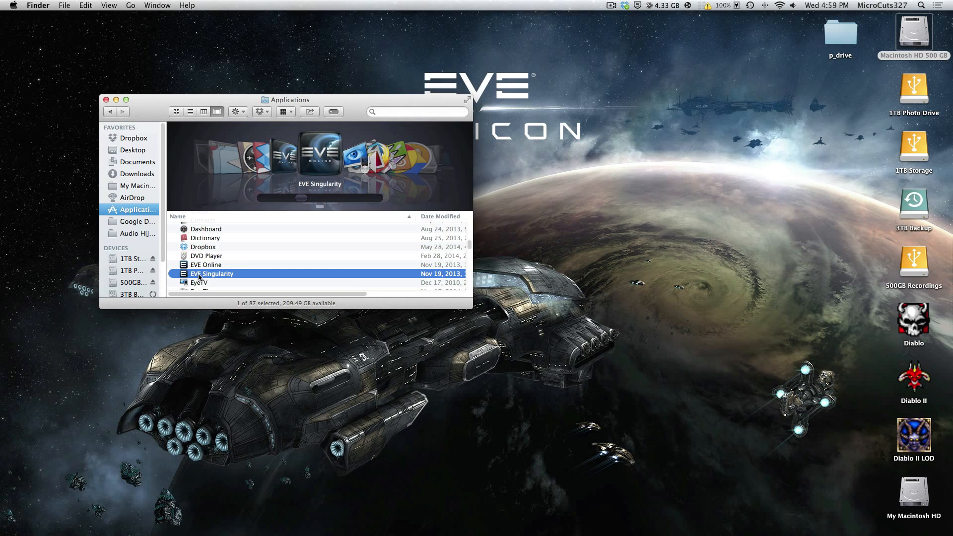
{"action": "mouse_move", "coordinate": [630, 102]}
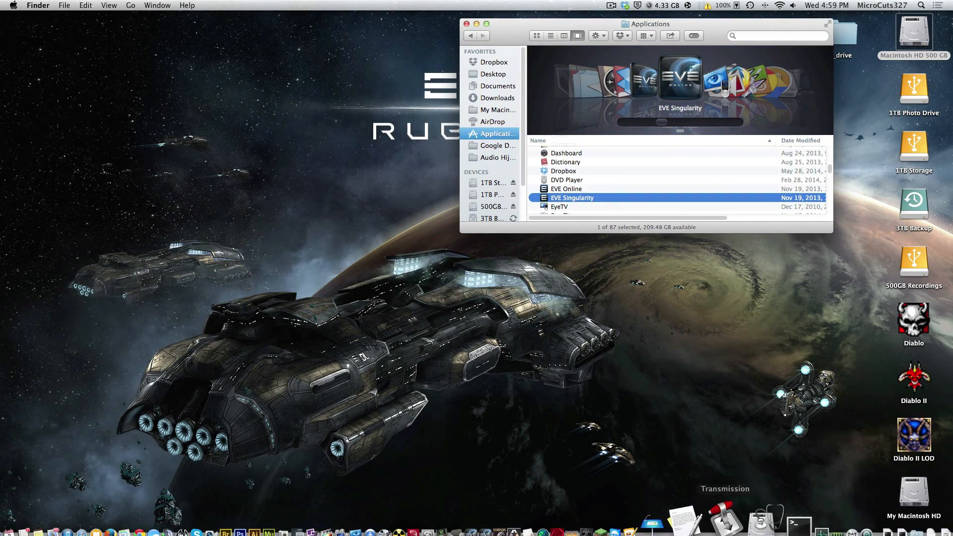
Run 'open /Applications/EVE\ Singularity.app --args /server:87.237.38.50' in a new Terminal window.
{"action": "left_click", "coordinate": [798, 524]}
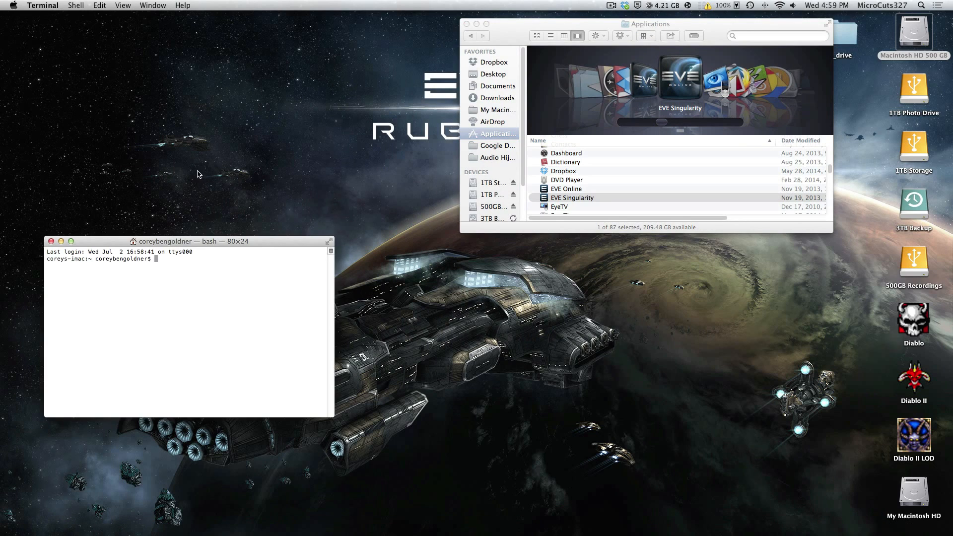
{"action": "type", "text": "open /Applications/EVE\\ Singularity.app"}
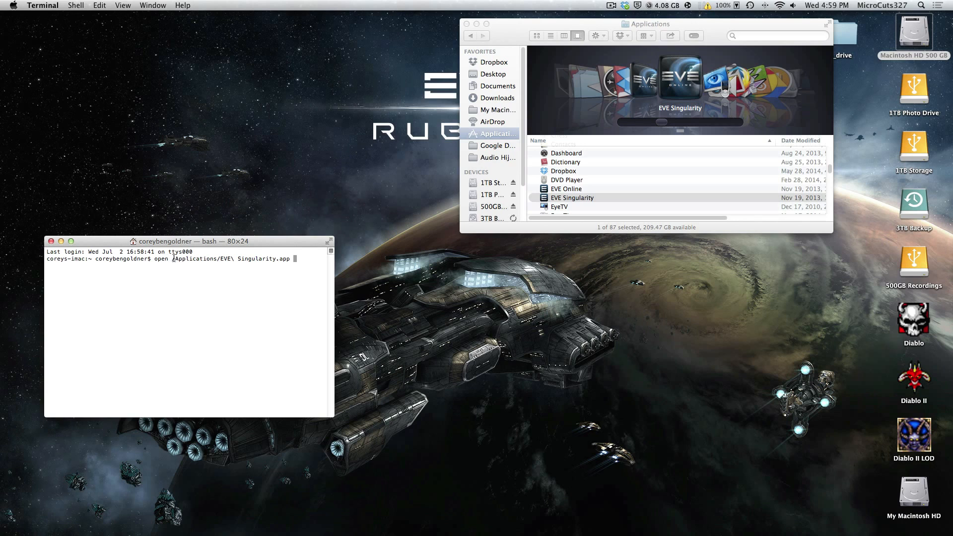
{"action": "mouse_move", "coordinate": [302, 262]}
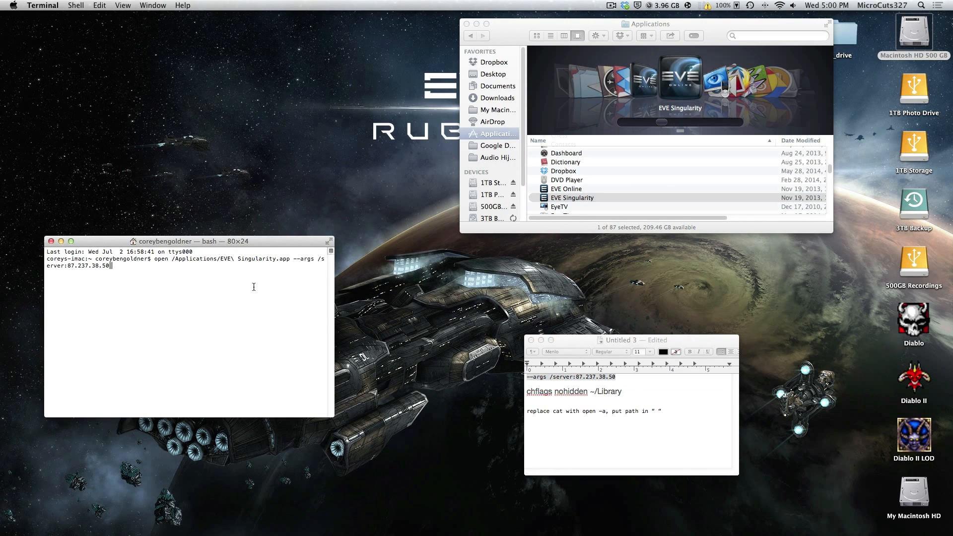
{"action": "key", "text": "Return"}
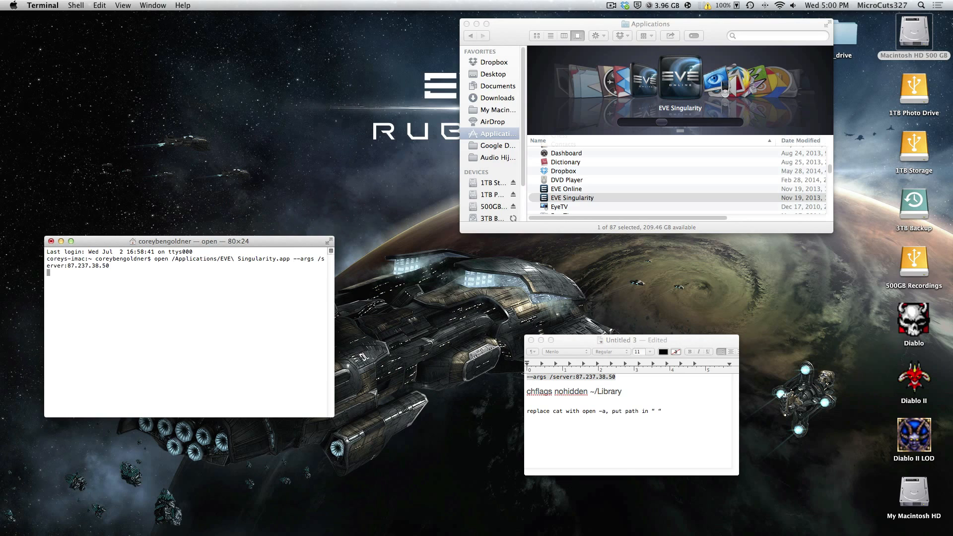
{"action": "mouse_move", "coordinate": [265, 272]}
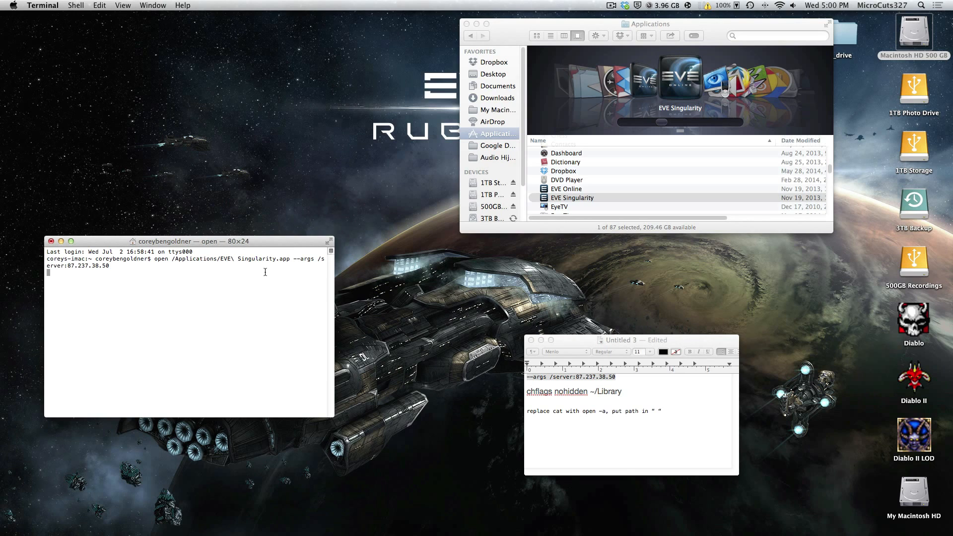
{"action": "key", "text": "Return"}
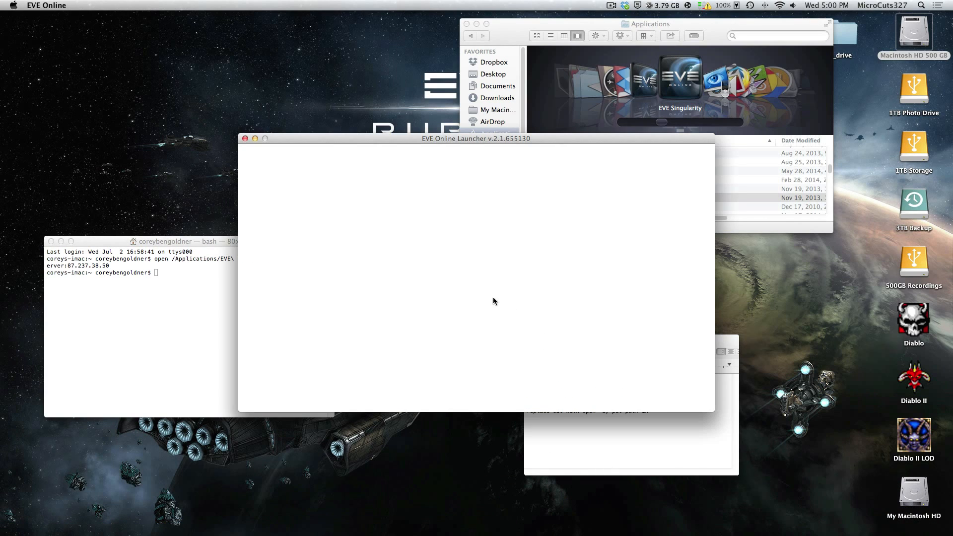
{"action": "mouse_move", "coordinate": [459, 139]}
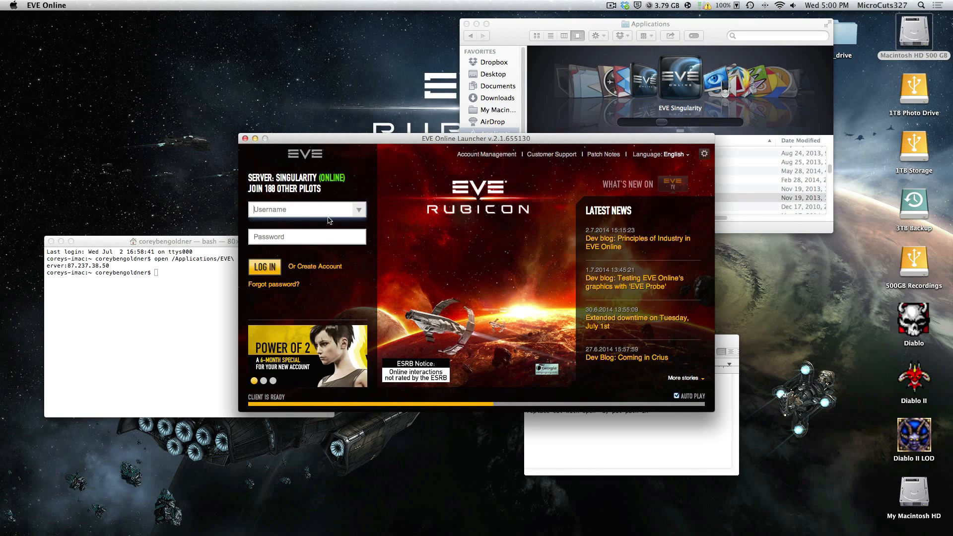
Enter the account username in the Singularity launcher's login form.
{"action": "type", "text": "Micro"}
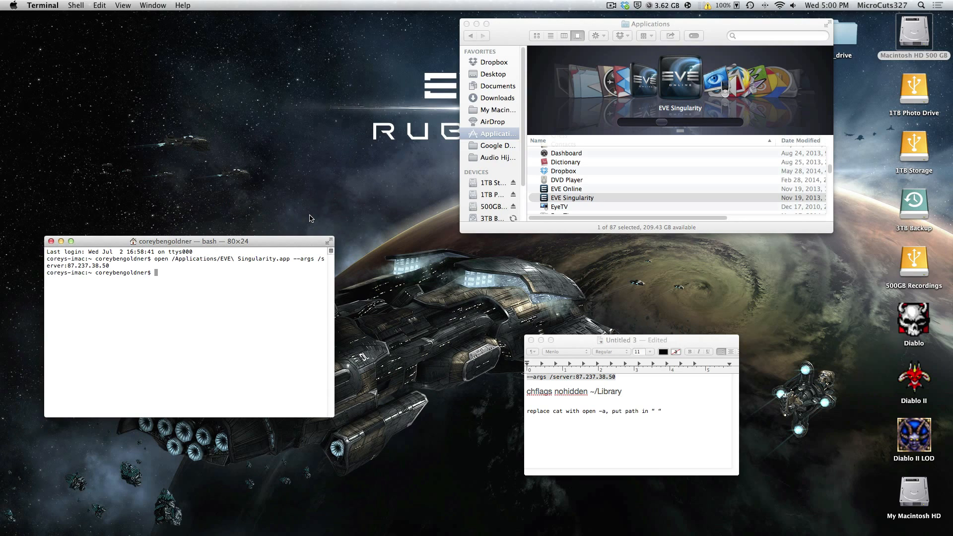
{"action": "mouse_move", "coordinate": [356, 189]}
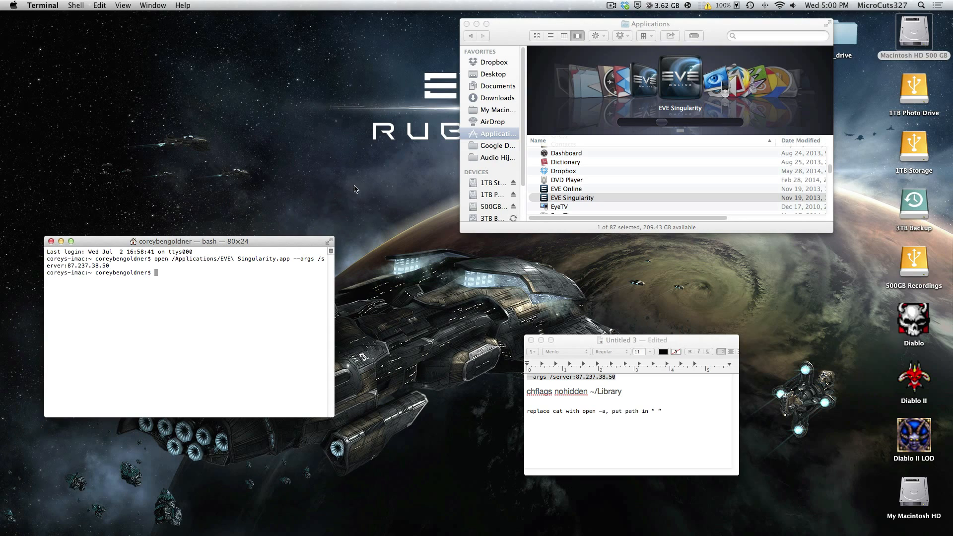
{"action": "mouse_move", "coordinate": [348, 180]}
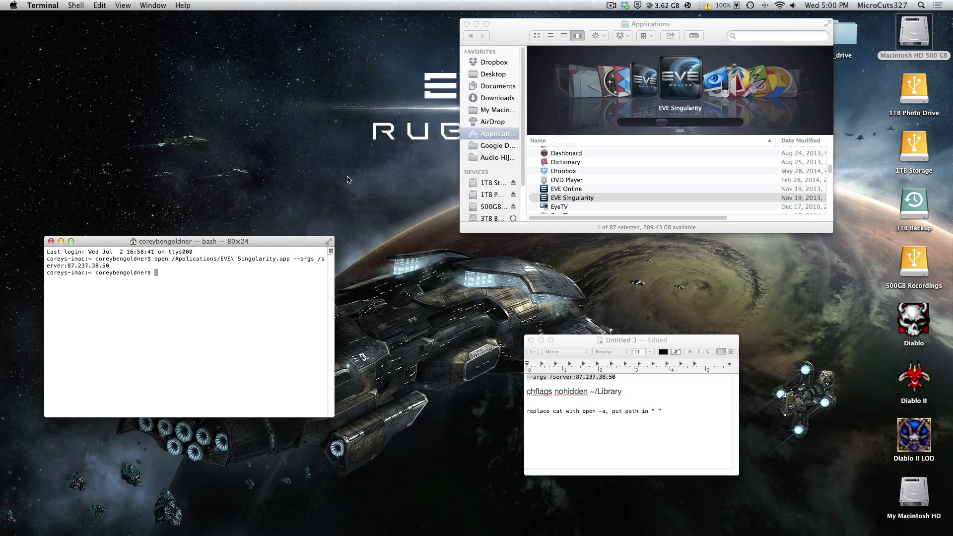
{"action": "mouse_move", "coordinate": [471, 145]}
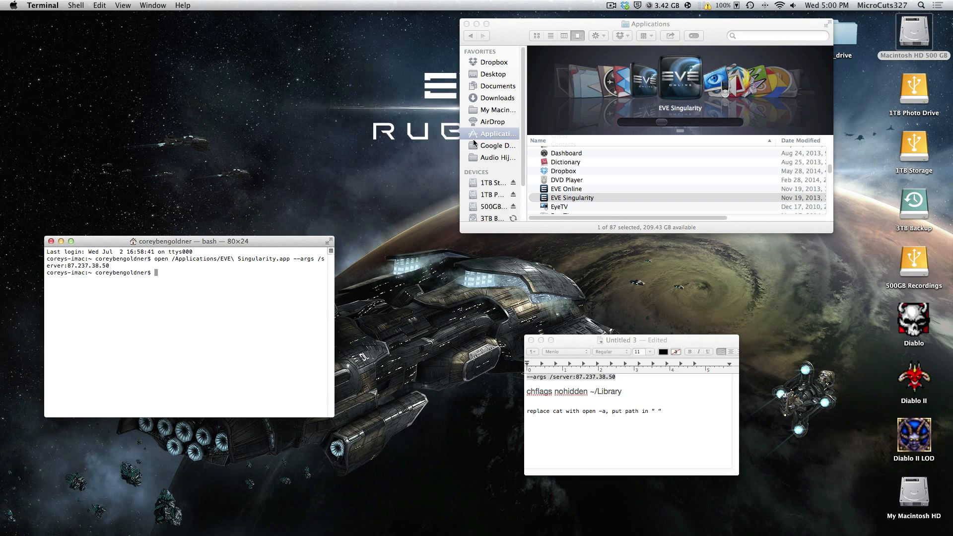
{"action": "mouse_move", "coordinate": [709, 47]}
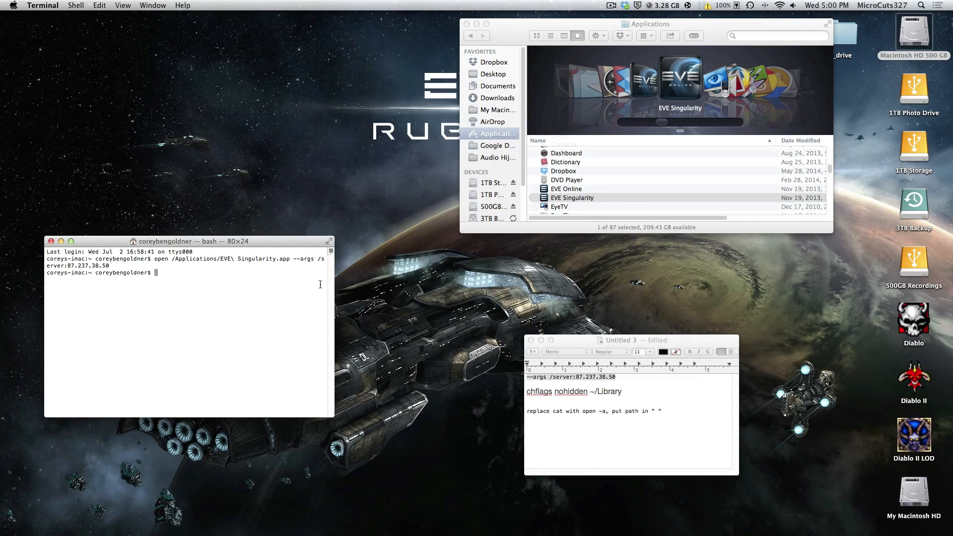
{"action": "mouse_move", "coordinate": [381, 267]}
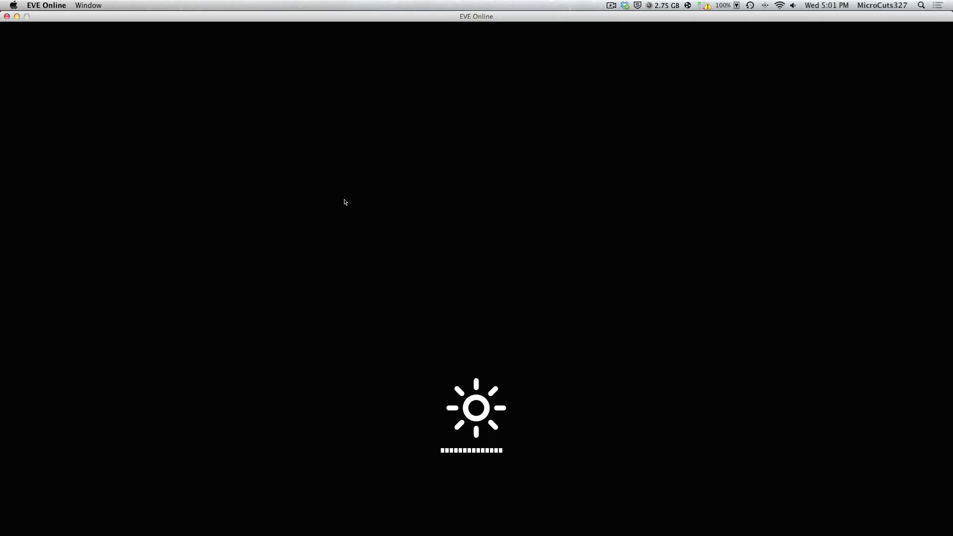
Force quit the loading EVE Online client from the Force Quit Applications list.
{"action": "key", "text": "cmd+option+escape"}
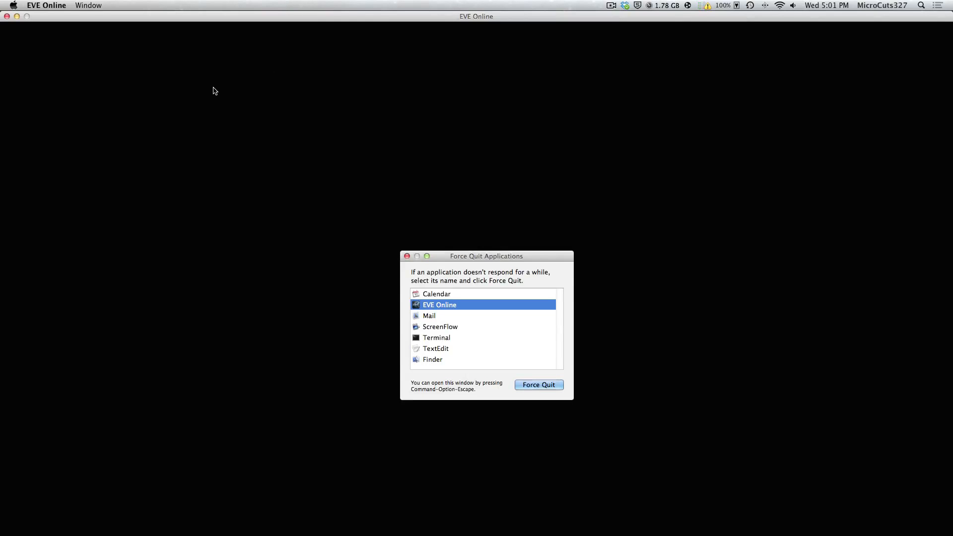
{"action": "left_click", "coordinate": [537, 385]}
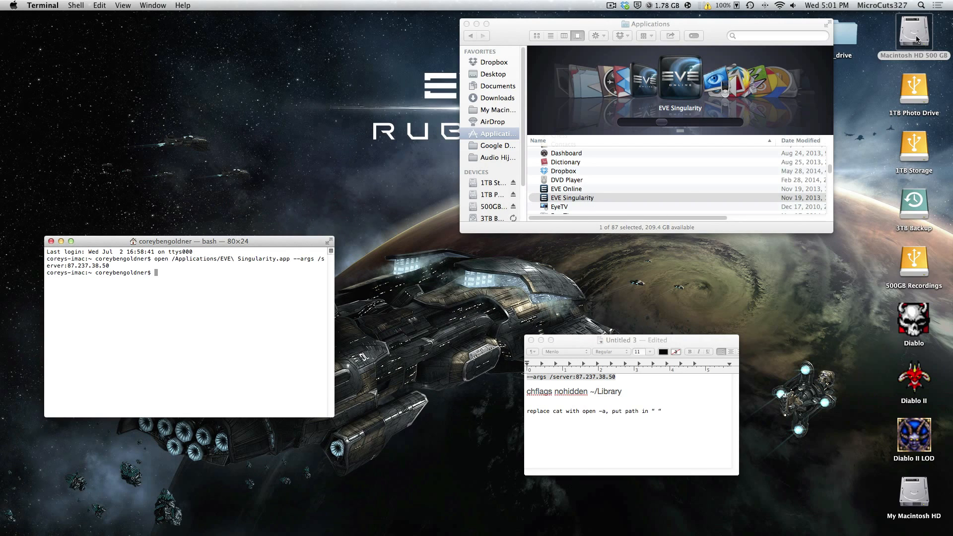
Run 'chflags nohidden ~/Library' in Terminal to make the home Library folder visible.
{"action": "double_click", "coordinate": [914, 31]}
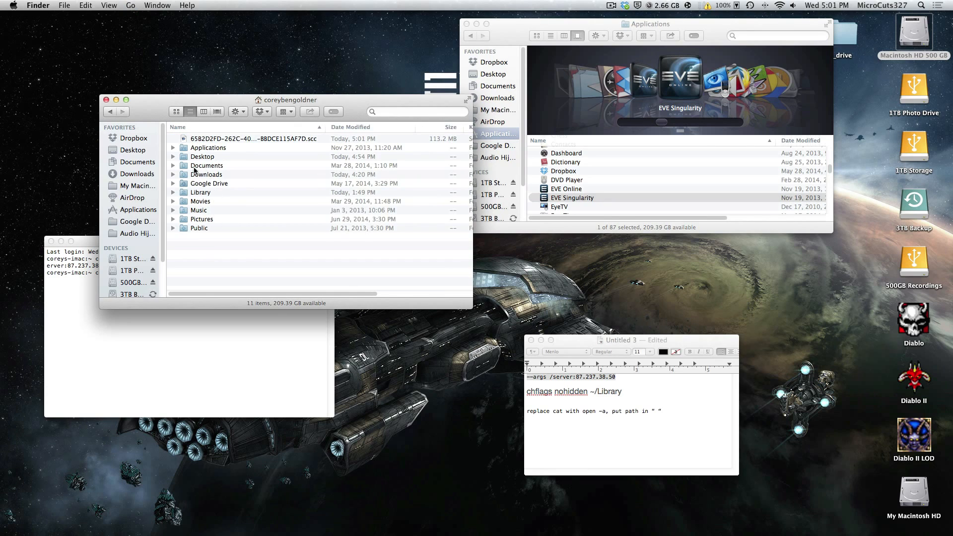
{"action": "left_click", "coordinate": [199, 192]}
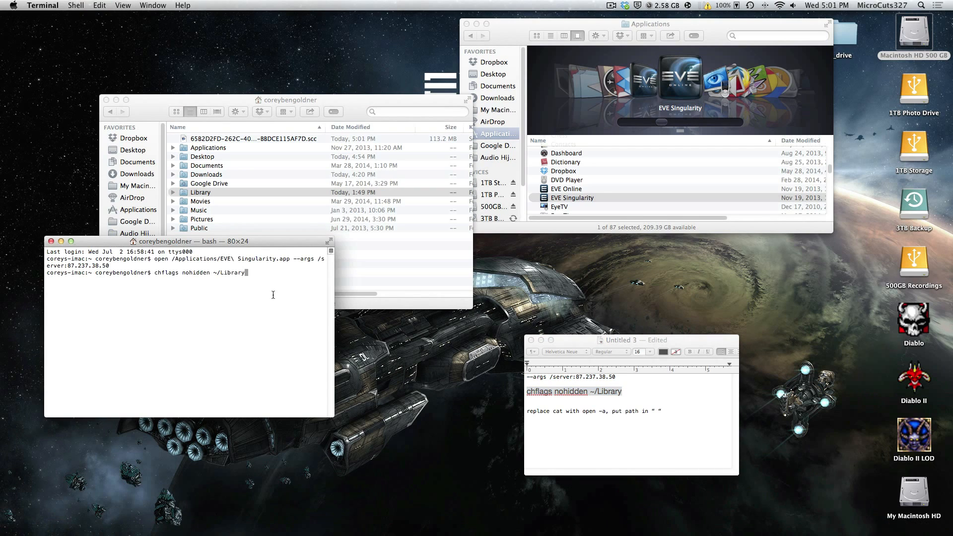
{"action": "key", "text": "Return"}
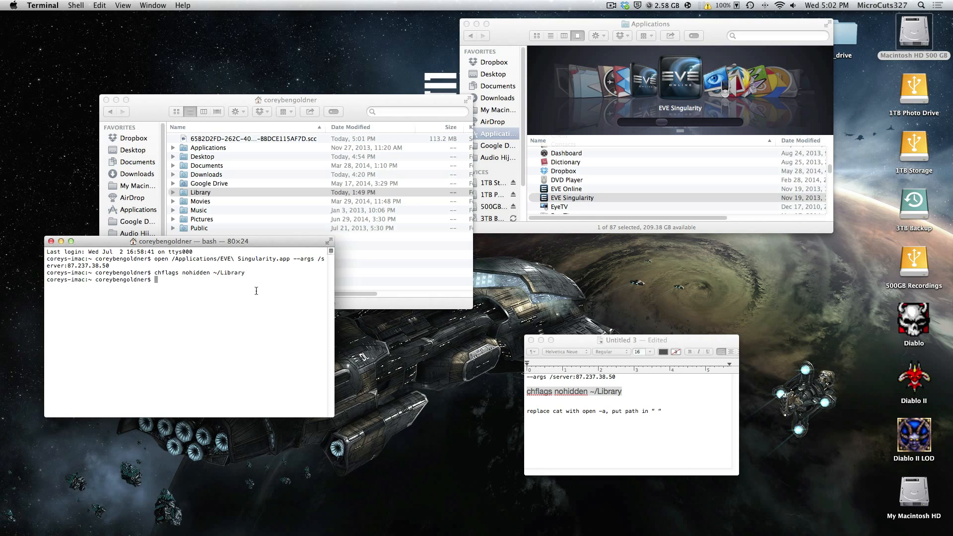
{"action": "type", "text": "chflags nohidden ~/Library"}
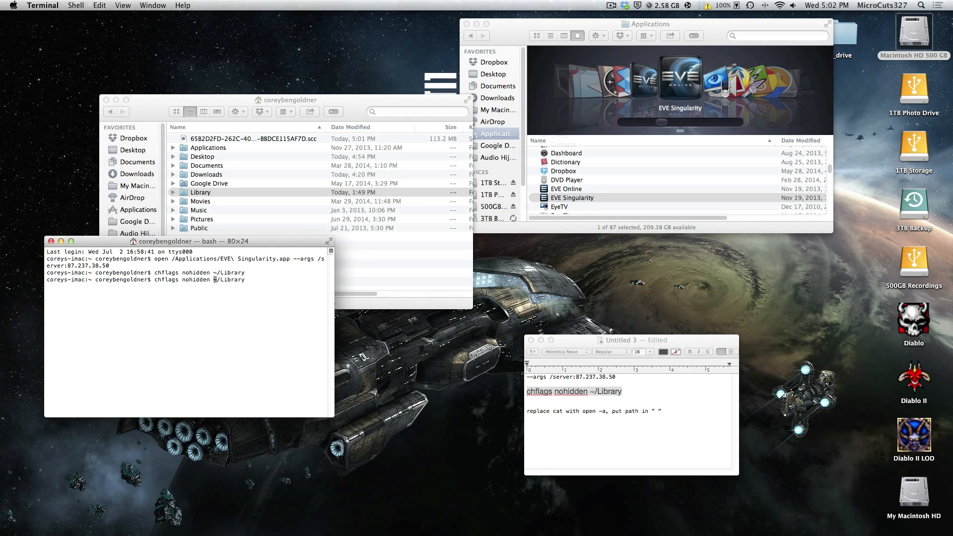
{"action": "key", "text": "return"}
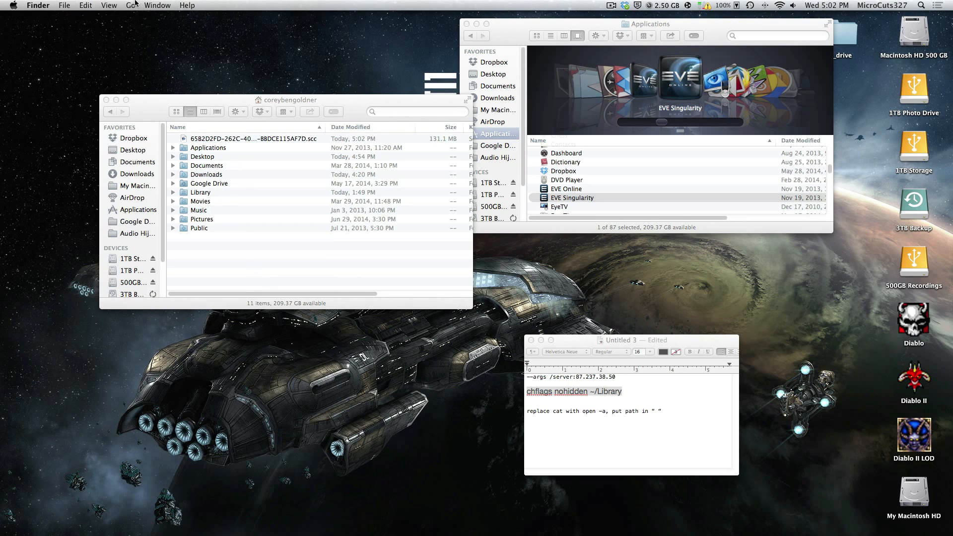
Go to the home folder and drill into Library's Application Support folder.
{"action": "left_click", "coordinate": [131, 4]}
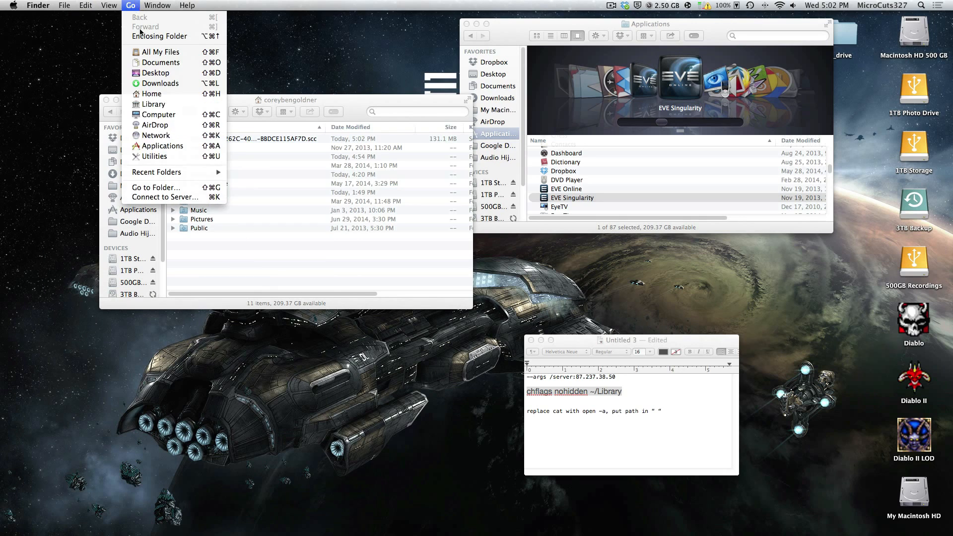
{"action": "left_click", "coordinate": [109, 6]}
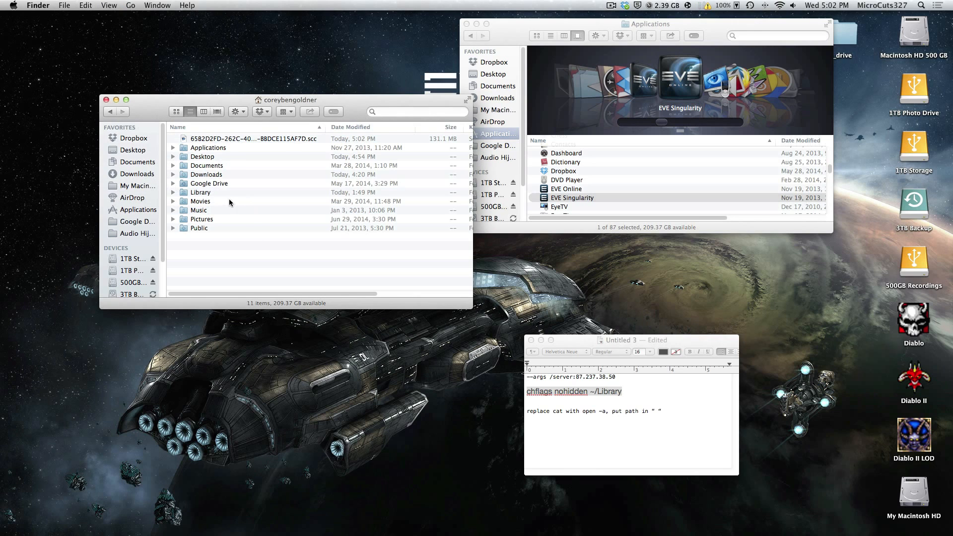
{"action": "double_click", "coordinate": [200, 191]}
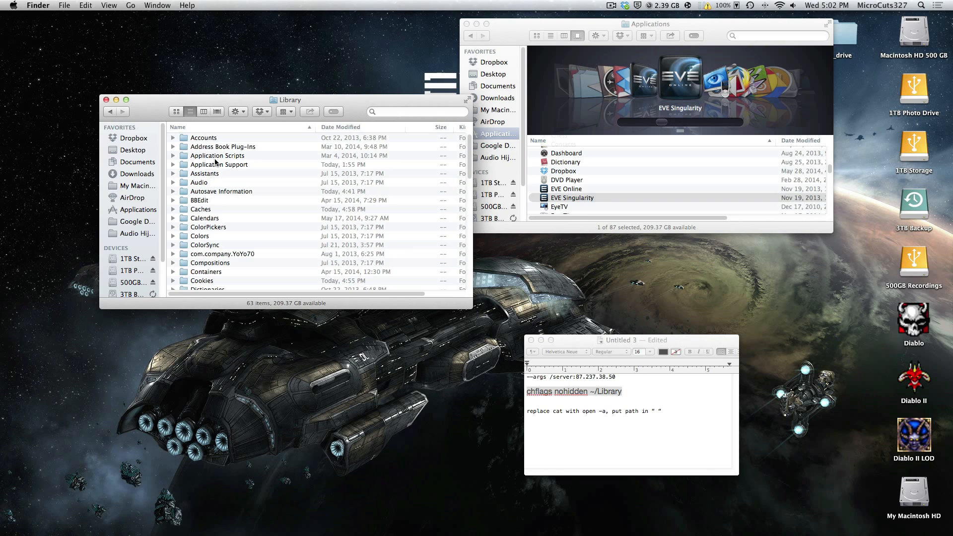
{"action": "double_click", "coordinate": [219, 164]}
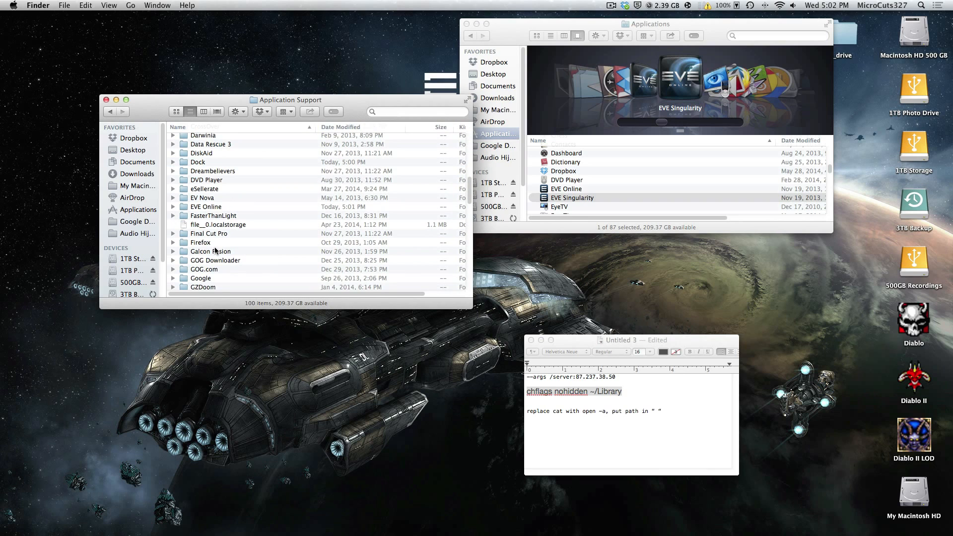
Open the EVE Online folder's p_drive folder and move its window to the left.
{"action": "double_click", "coordinate": [205, 207]}
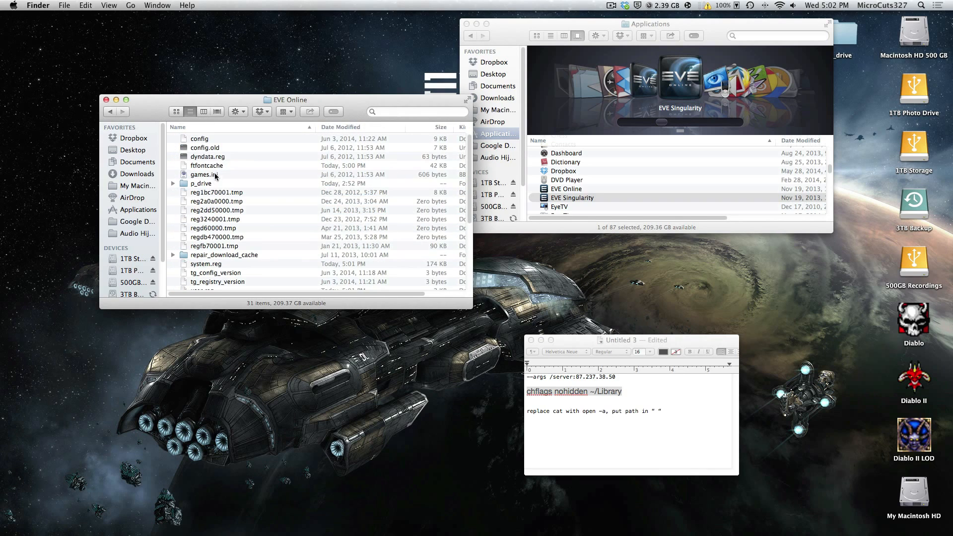
{"action": "left_click", "coordinate": [202, 183]}
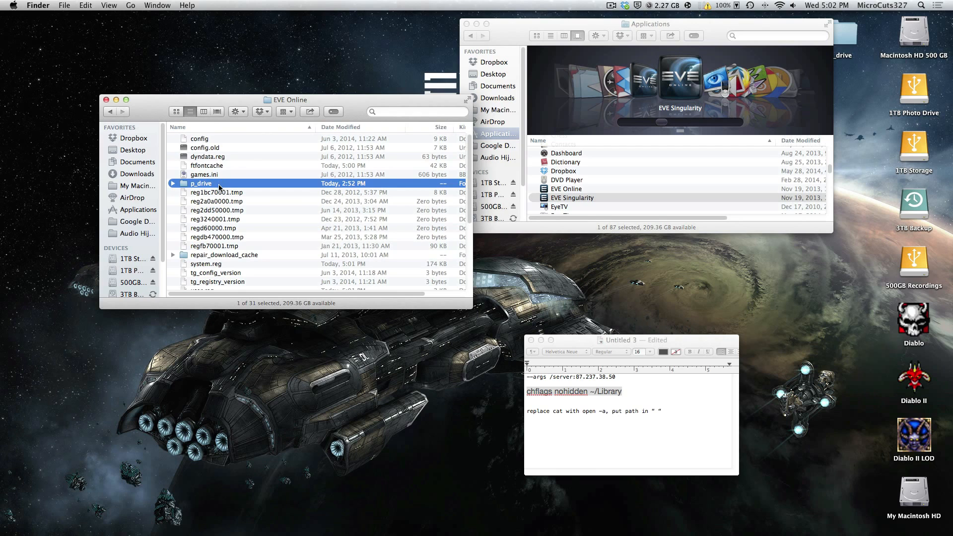
{"action": "double_click", "coordinate": [201, 183]}
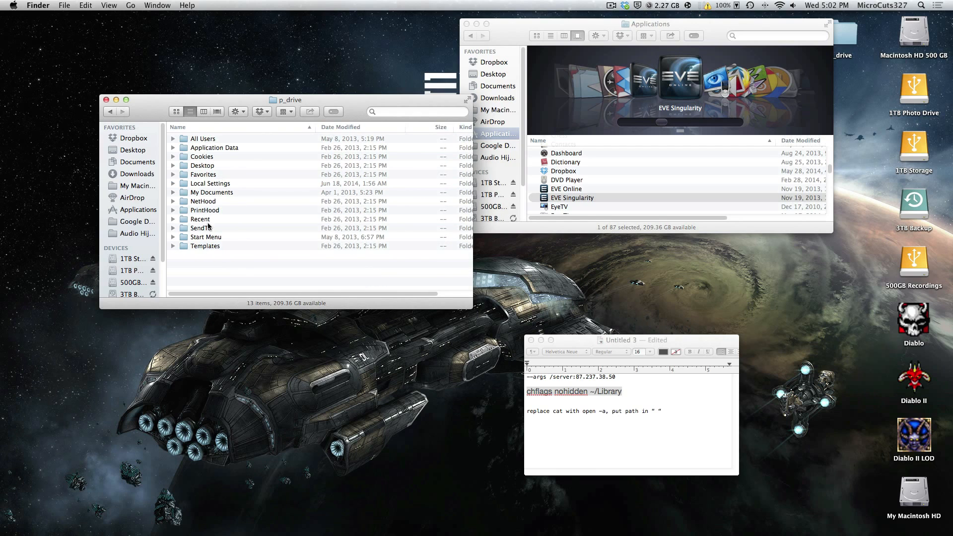
{"action": "left_click_drag", "start_coordinate": [286, 100], "coordinate": [237, 70]}
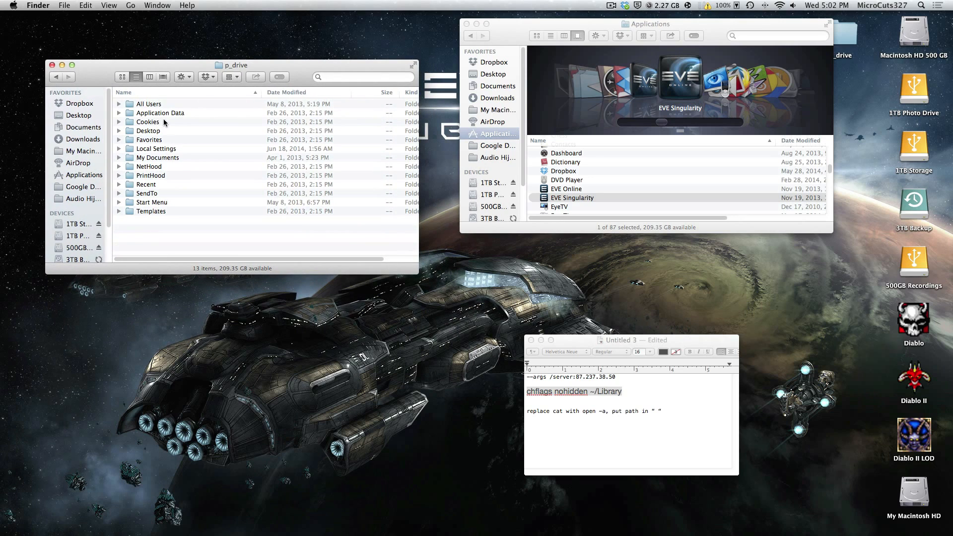
{"action": "mouse_move", "coordinate": [117, 97]}
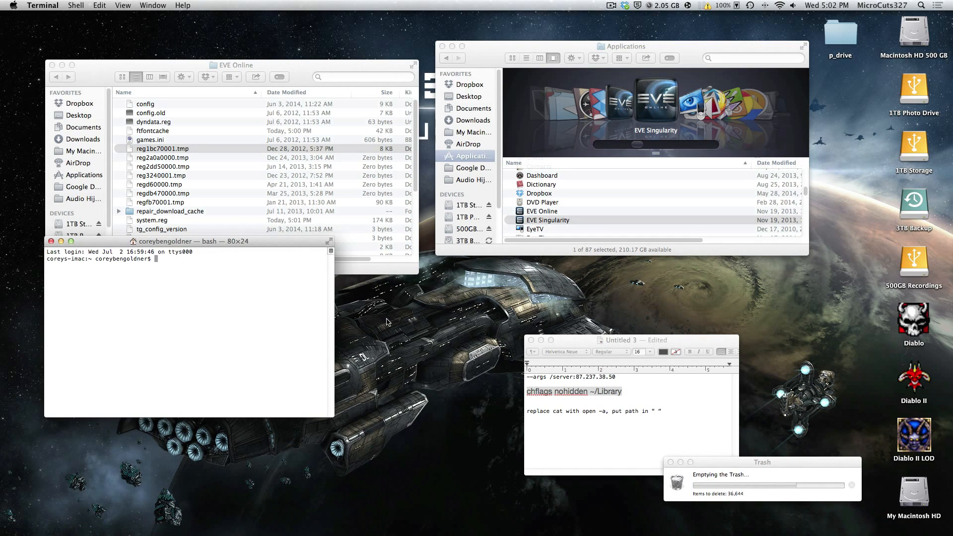
Re-run the EVE Singularity open command with /server:87.237.38.50 and enter the launcher password.
{"action": "type", "text": "open /Applications/EVE\\ Singularity.app --args /server:87.237.38.50"}
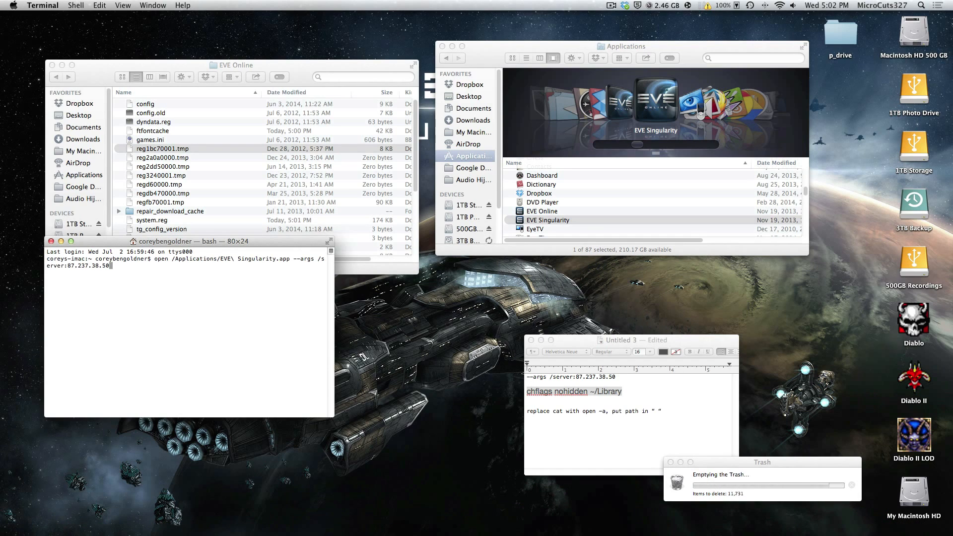
{"action": "key", "text": "Return"}
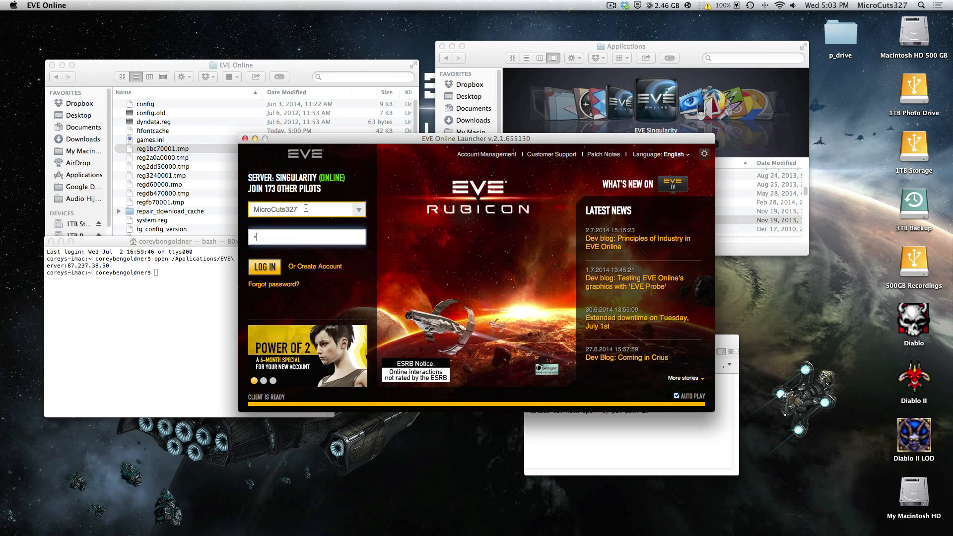
{"action": "type", "text": "password"}
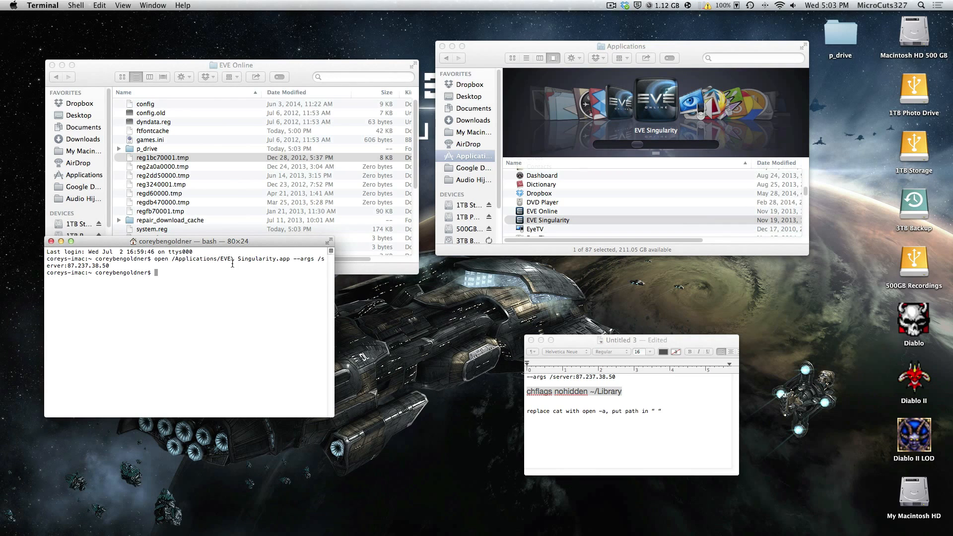
{"action": "left_click", "coordinate": [548, 220]}
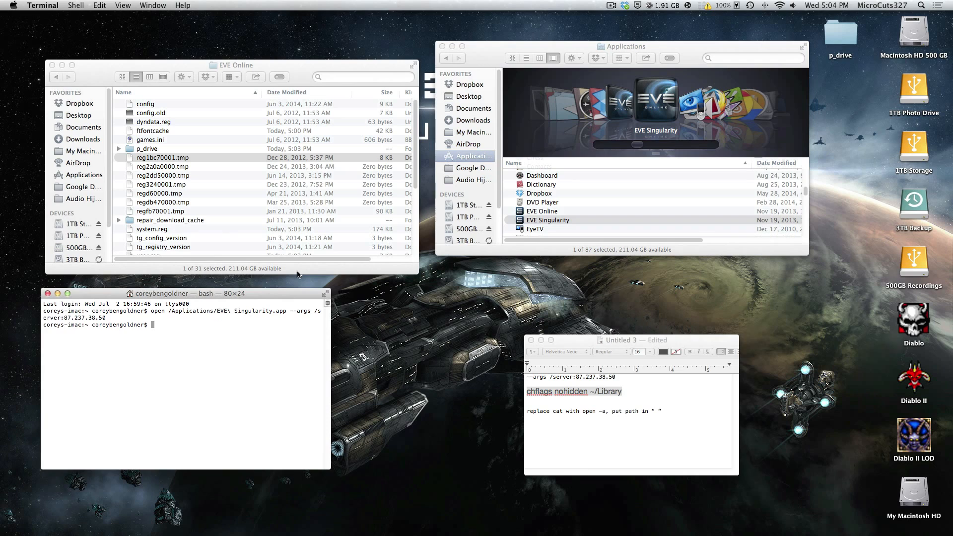
{"action": "mouse_move", "coordinate": [425, 378]}
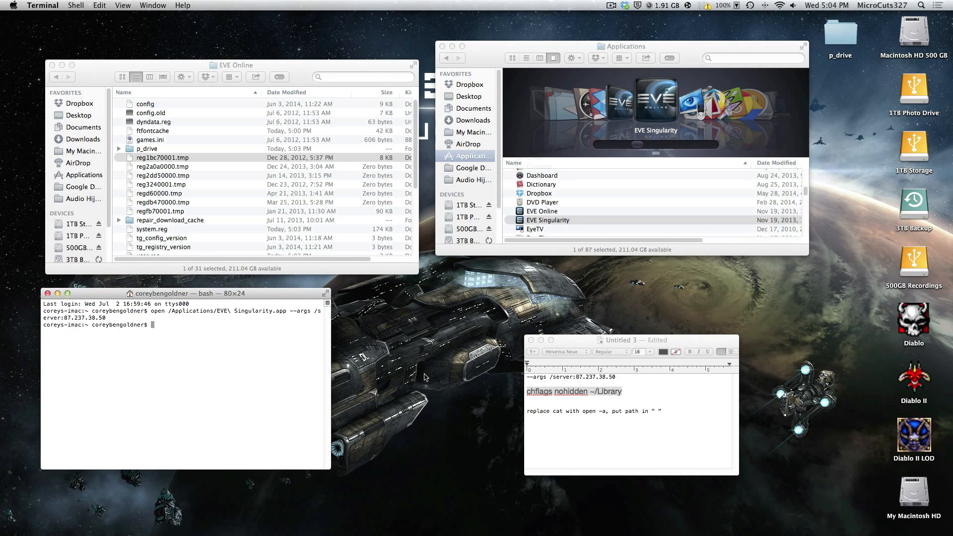
{"action": "mouse_move", "coordinate": [699, 262]}
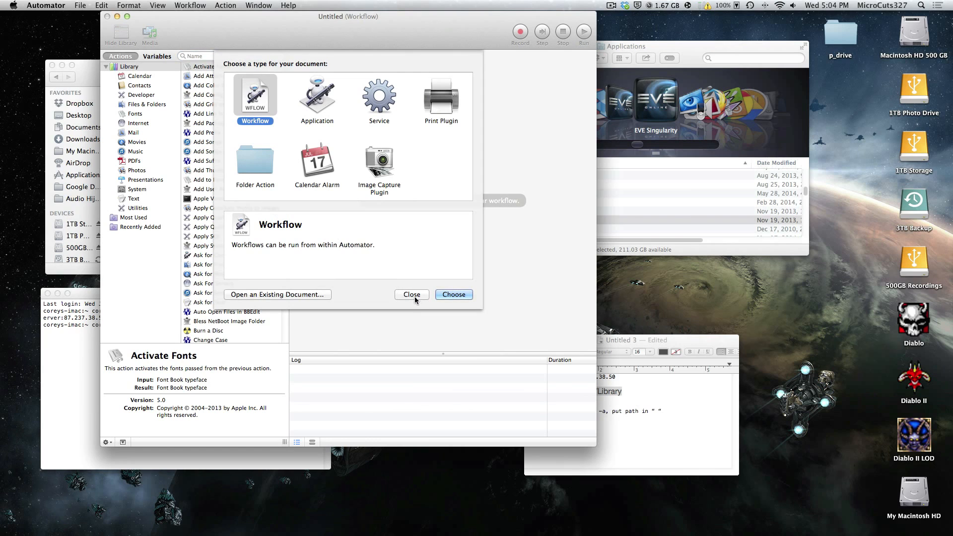
Launch Automator and create a new document of the Application type.
{"action": "left_click", "coordinate": [411, 294]}
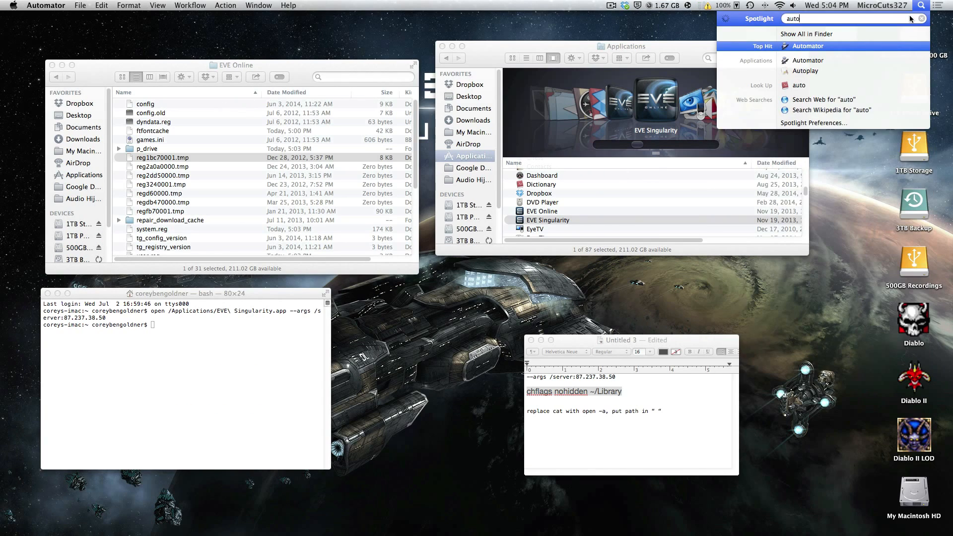
{"action": "left_click", "coordinate": [808, 47]}
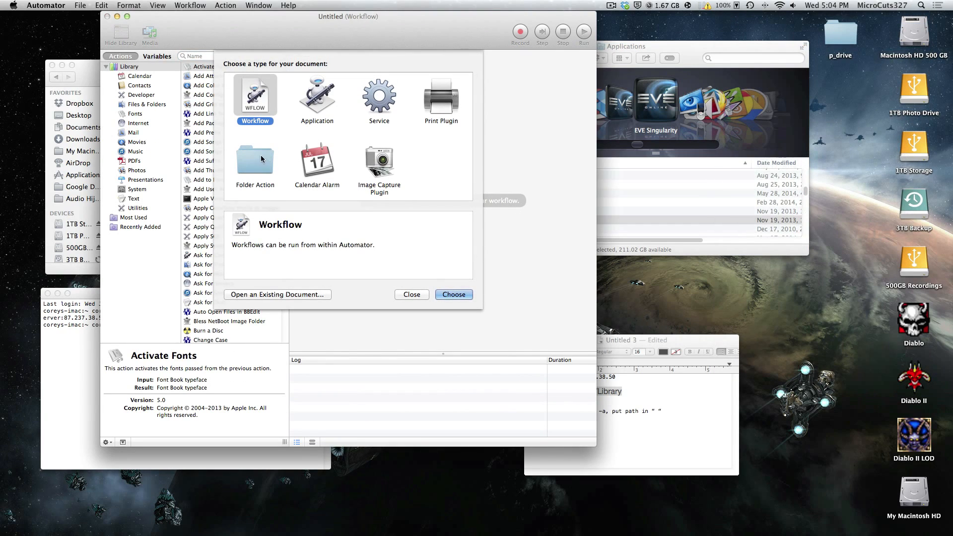
{"action": "left_click", "coordinate": [316, 97]}
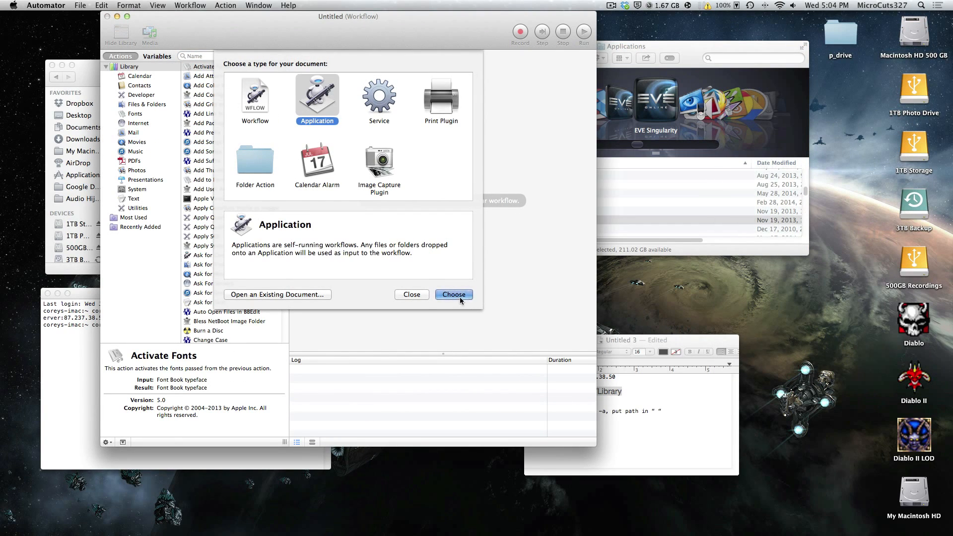
{"action": "left_click", "coordinate": [454, 294]}
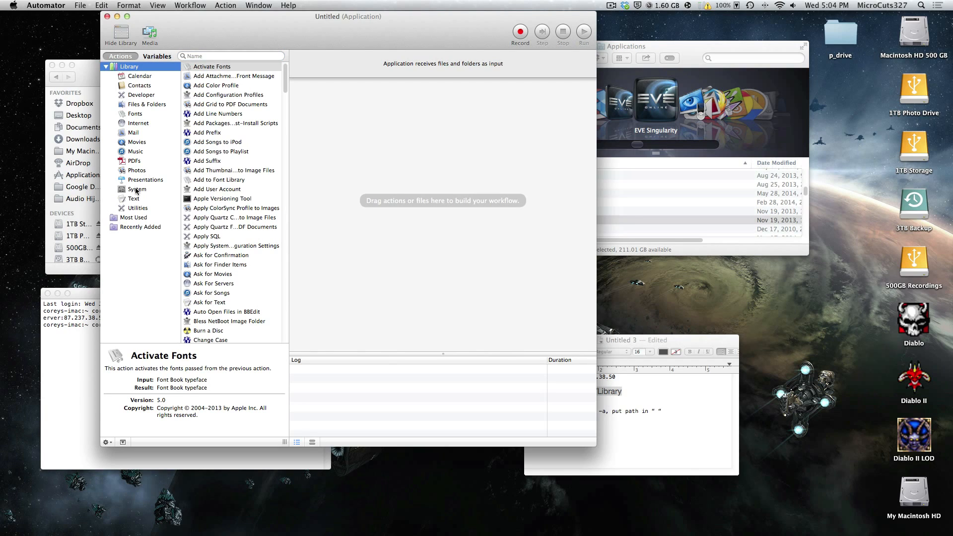
Select the Run Shell Script action in the Utilities library.
{"action": "left_click", "coordinate": [137, 208]}
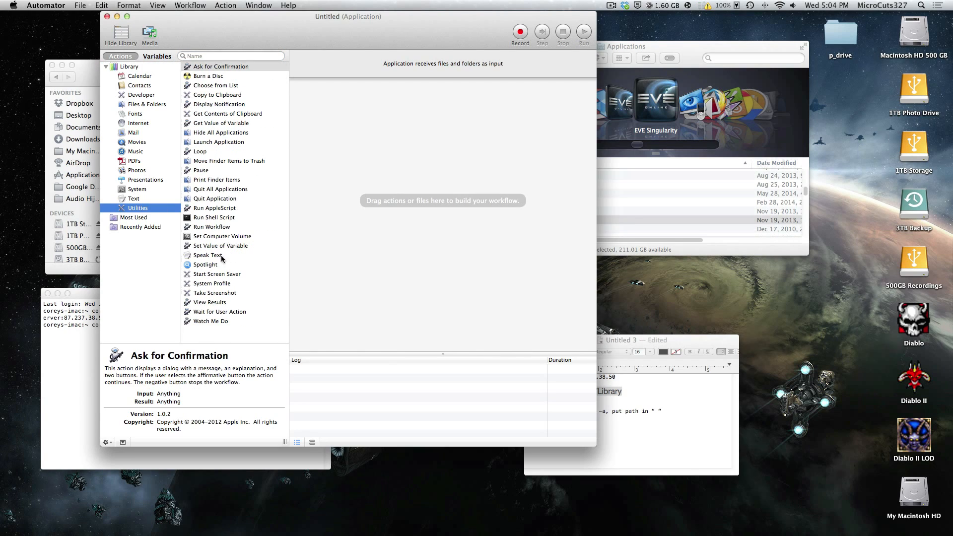
{"action": "left_click", "coordinate": [213, 217]}
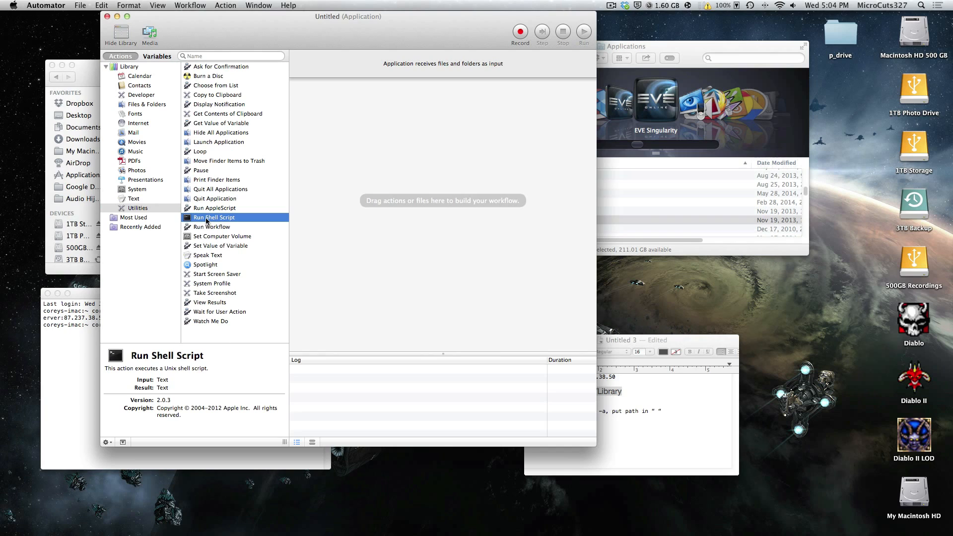
Add a Run Shell Script step reading open -a "/Applications/EVE Singularity.app" --args /server:87.237.38.50.
{"action": "double_click", "coordinate": [213, 218]}
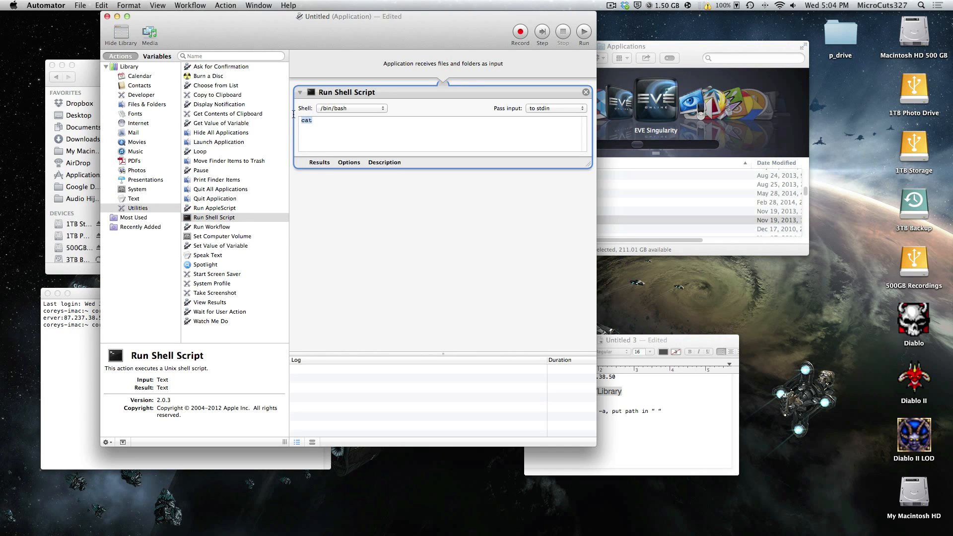
{"action": "left_click_drag", "start_coordinate": [349, 17], "coordinate": [335, 52]}
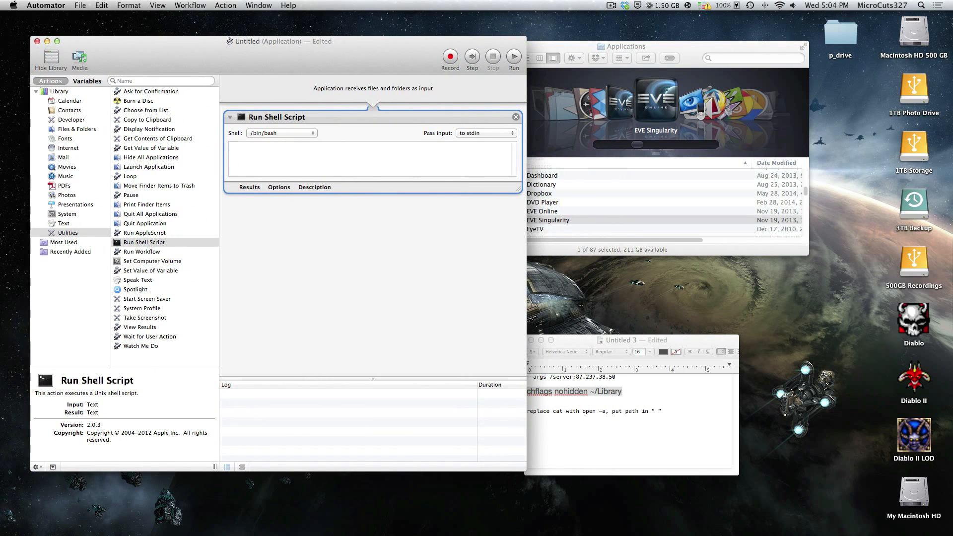
{"action": "type", "text": "open -a /Applications/EVE Singularity.app"}
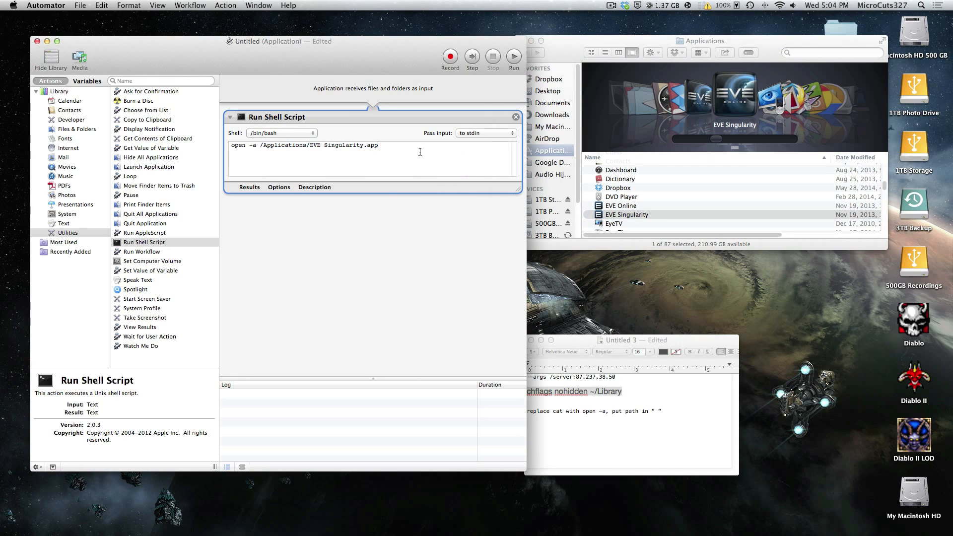
{"action": "type", "text": "\""}
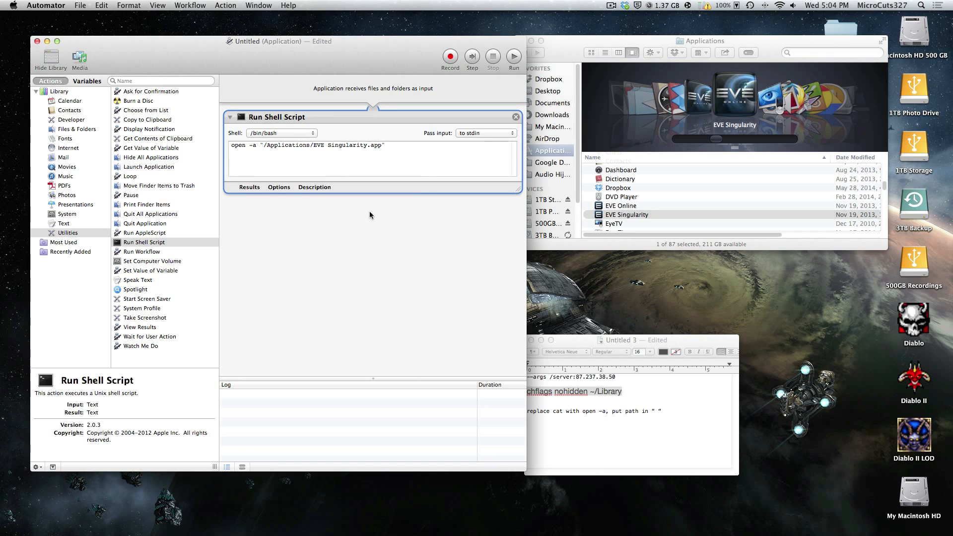
{"action": "mouse_move", "coordinate": [594, 336]}
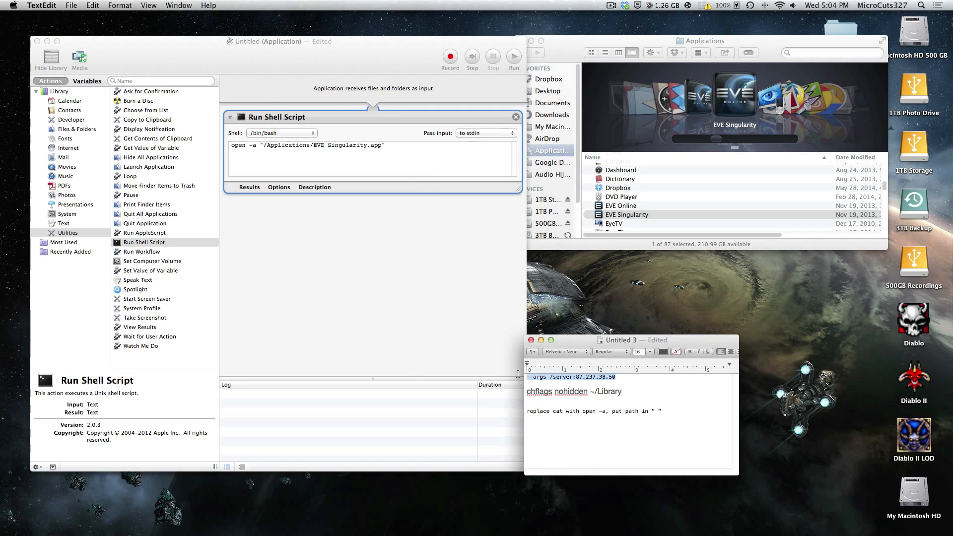
{"action": "type", "text": "--args /server:87.237.38.50"}
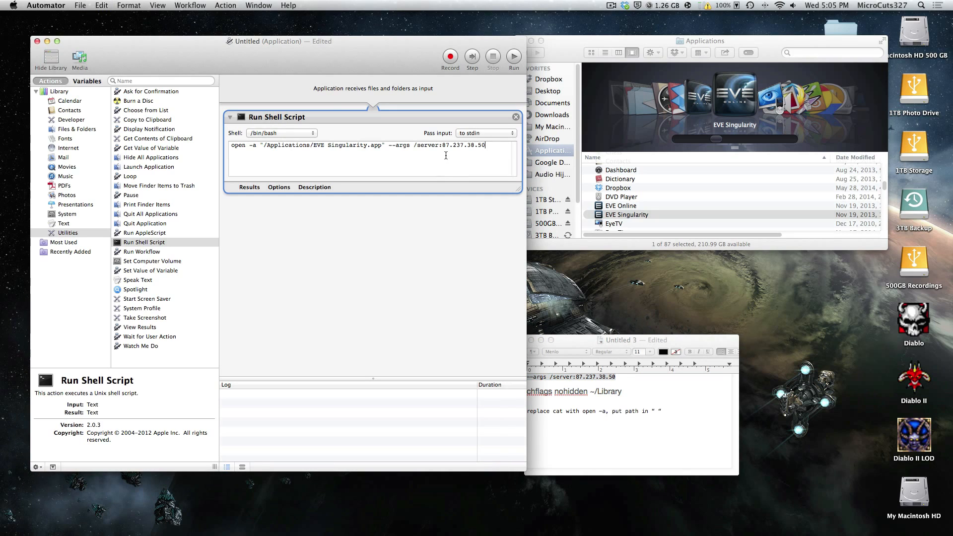
Save the workflow as an application named EVE Sisi on the Desktop.
{"action": "left_click", "coordinate": [80, 5]}
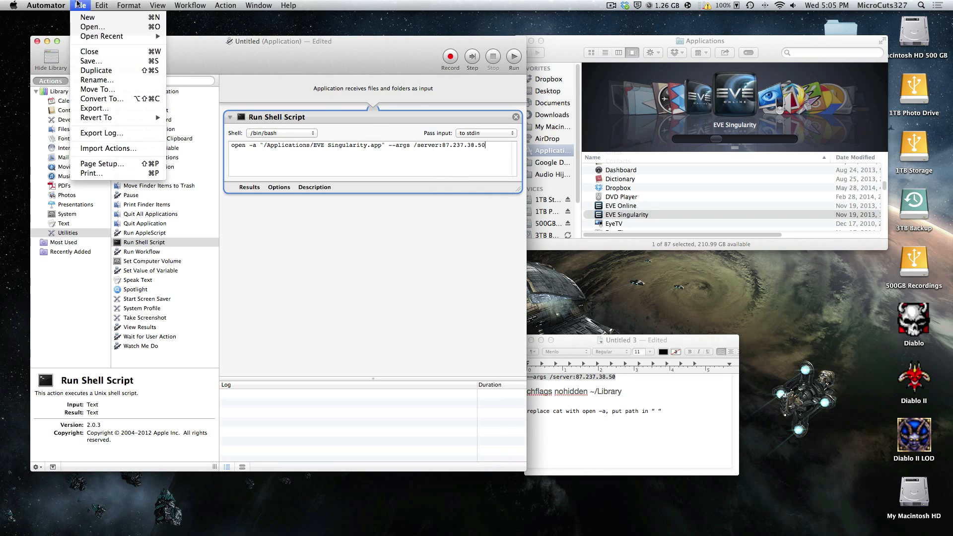
{"action": "left_click", "coordinate": [90, 61]}
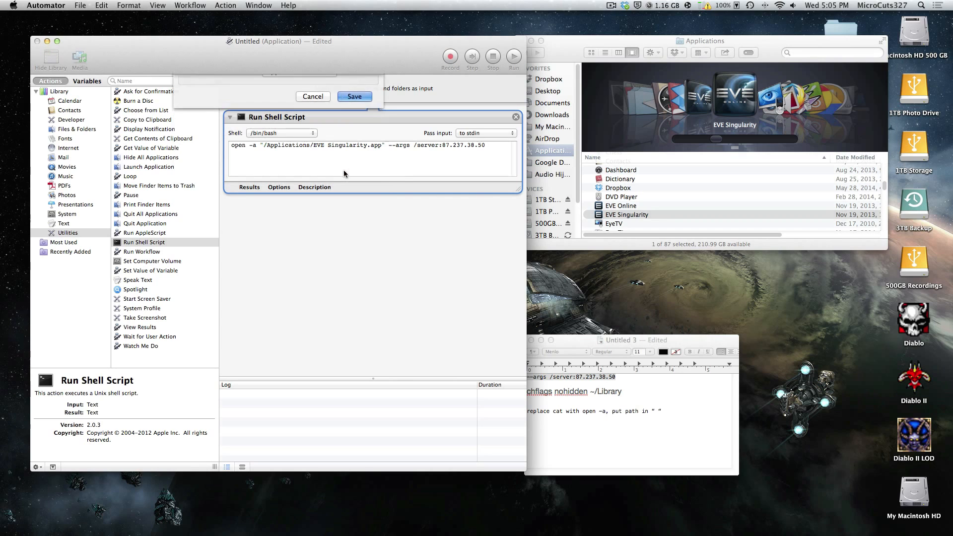
{"action": "left_click", "coordinate": [354, 96]}
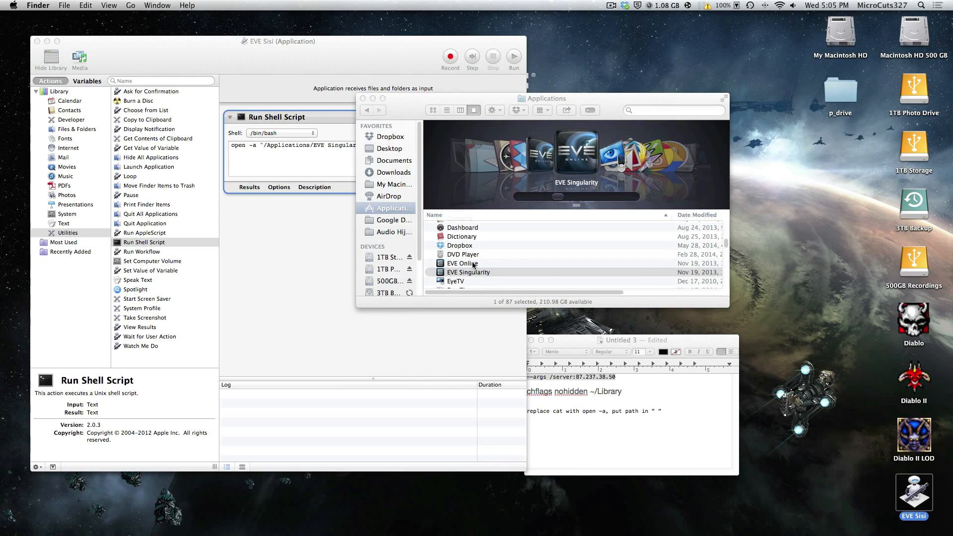
Review EVE Online's info in Applications, then launch the EVE Sisi app from the desktop.
{"action": "left_click", "coordinate": [463, 264]}
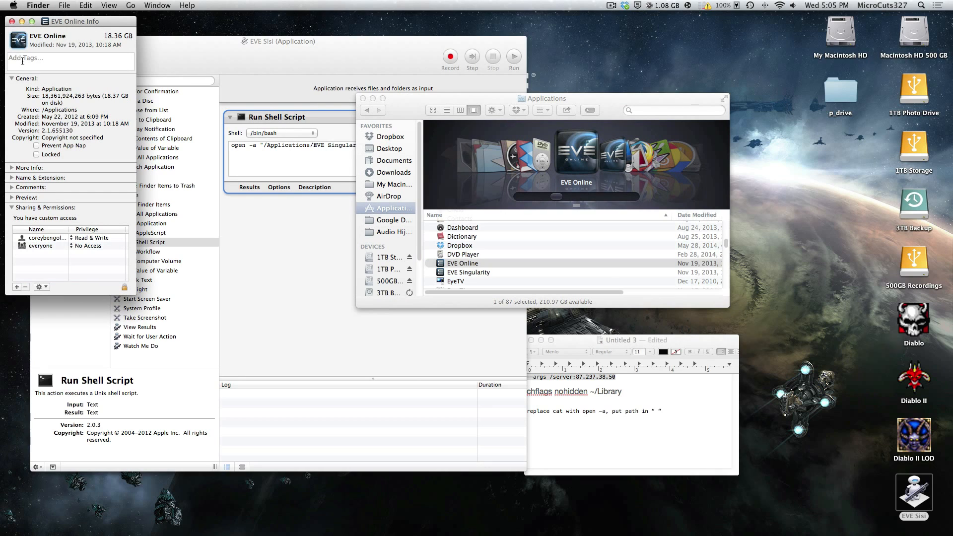
{"action": "left_click", "coordinate": [29, 21]}
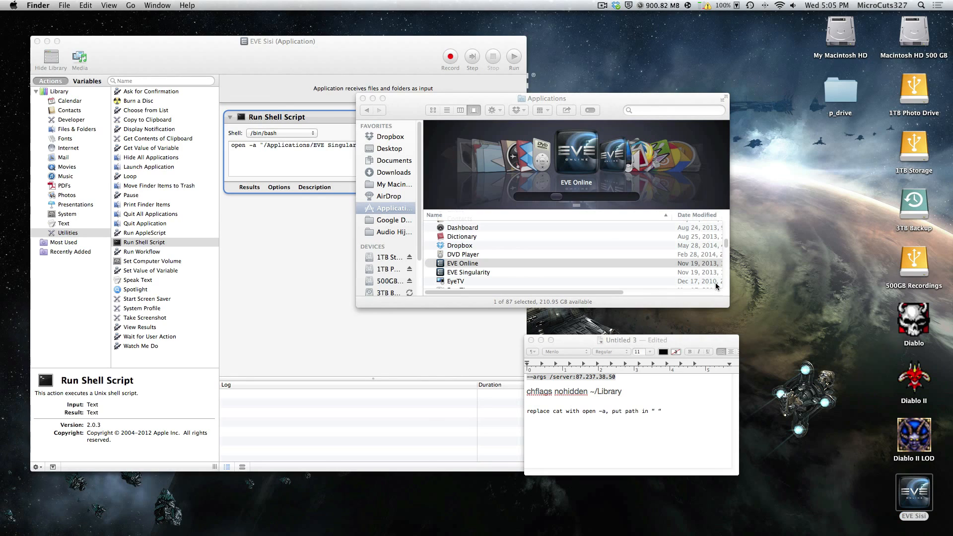
{"action": "double_click", "coordinate": [463, 263]}
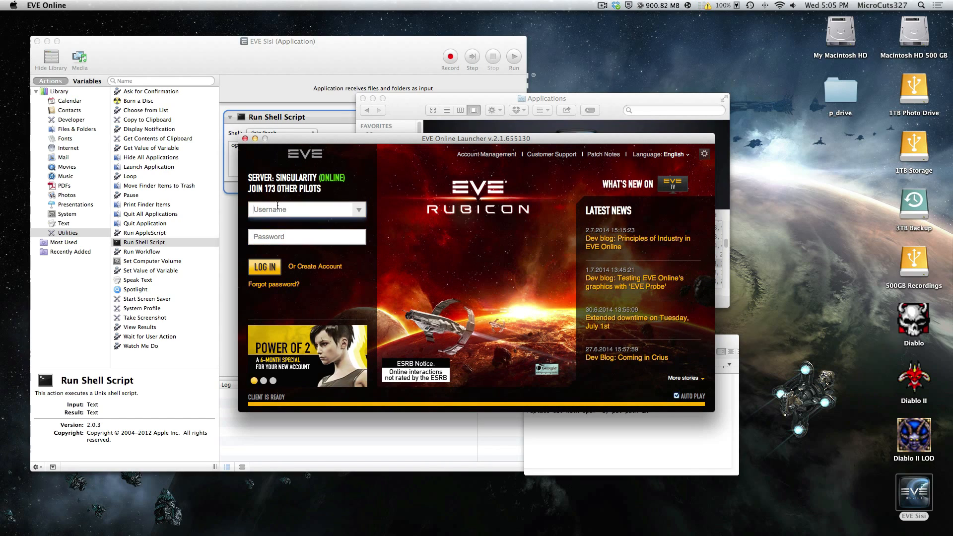
Confirm the launcher shows SERVER: SINGULARITY (ONLINE), then quit it.
{"action": "type", "text": "Mic"}
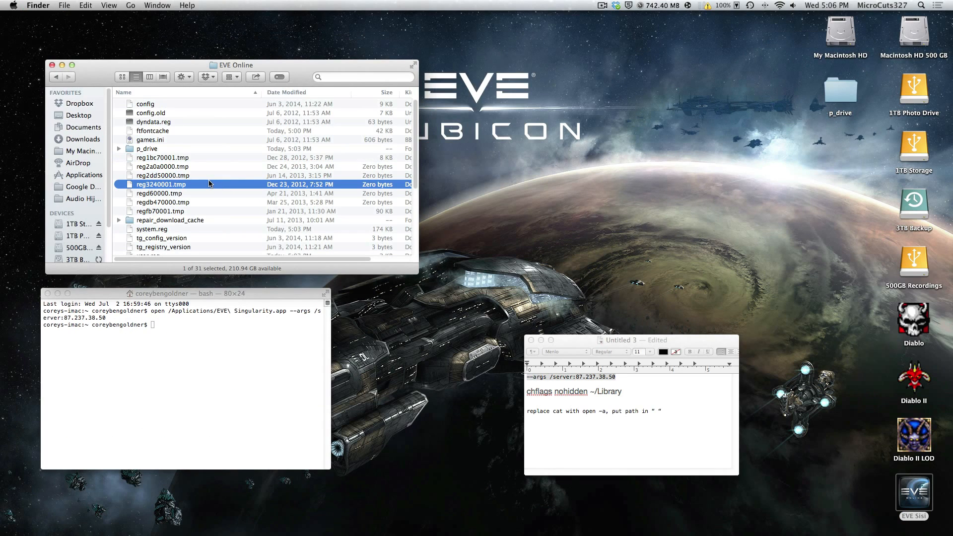
{"action": "mouse_move", "coordinate": [191, 90]}
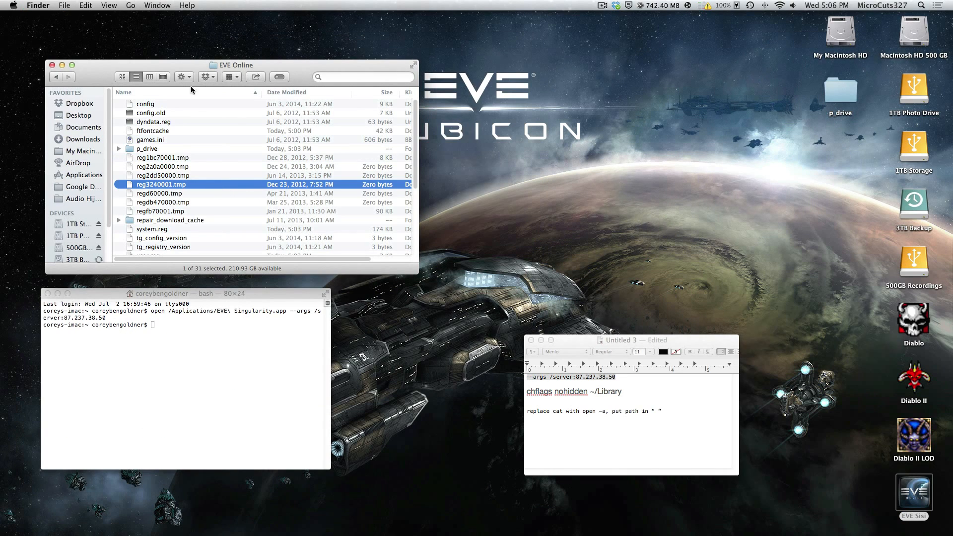
{"action": "mouse_move", "coordinate": [161, 153]}
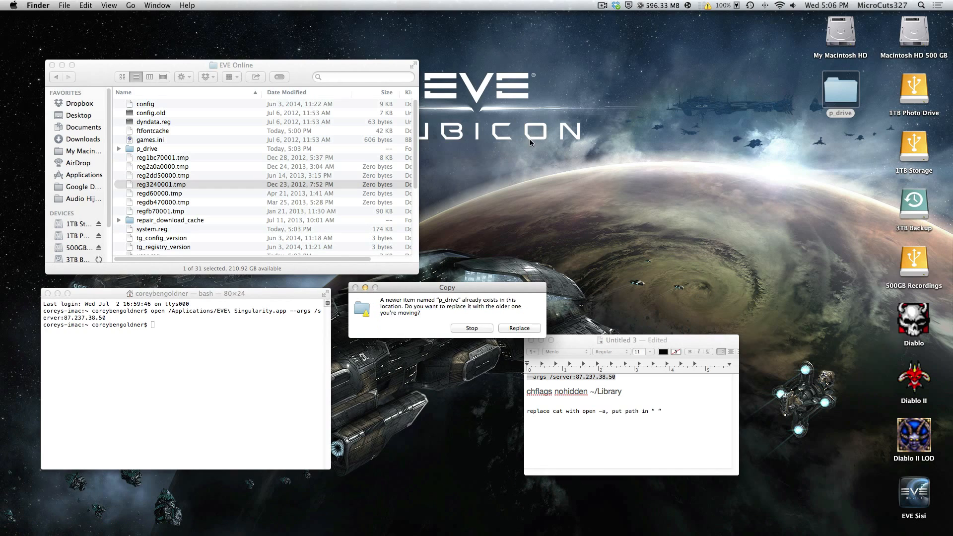
Copy the desktop p_drive backup into EVE Online, choosing Replace for the existing folder.
{"action": "left_click", "coordinate": [519, 328]}
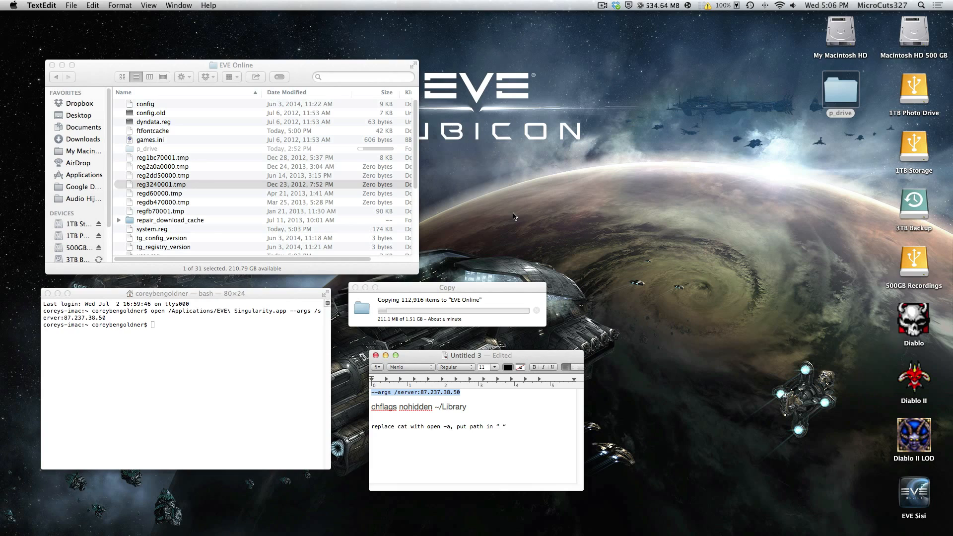
{"action": "left_click", "coordinate": [913, 489]}
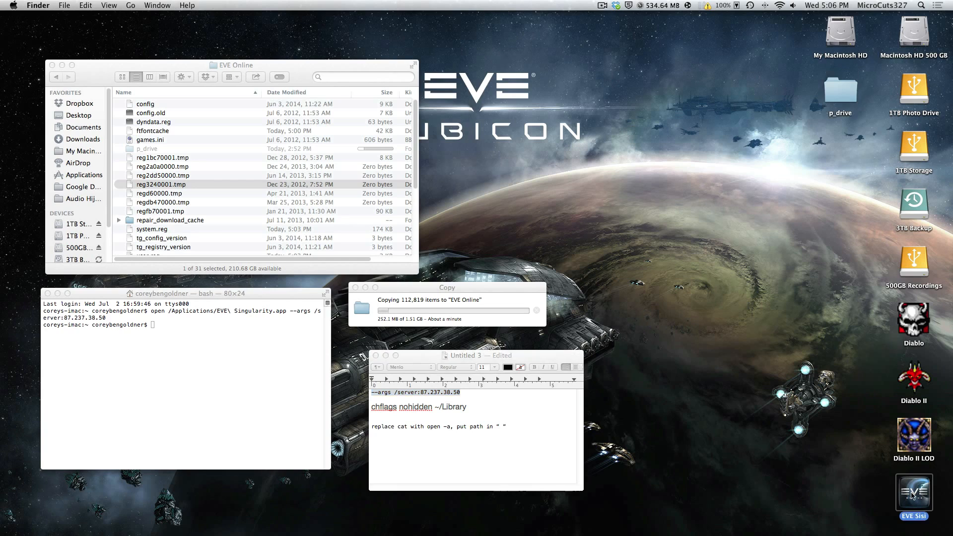
{"action": "mouse_move", "coordinate": [631, 269]}
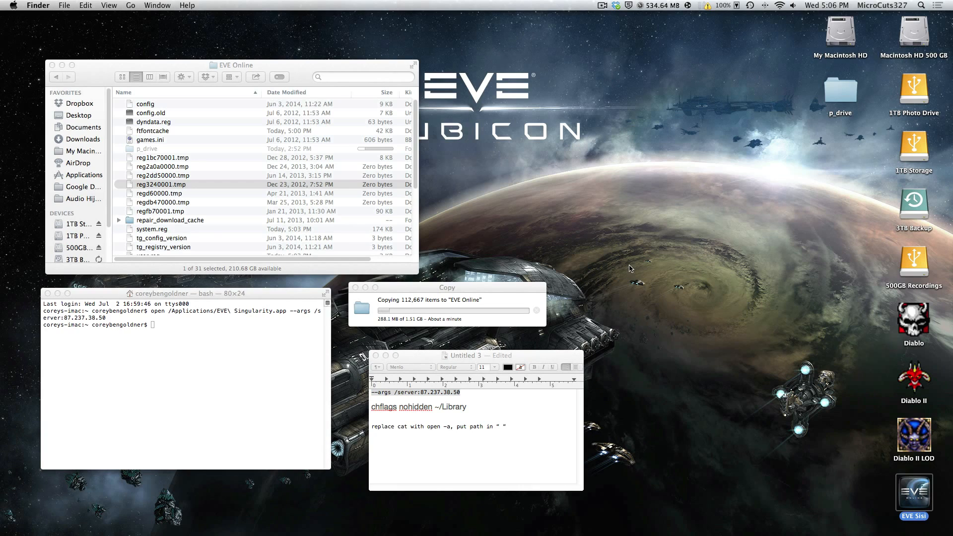
{"action": "mouse_move", "coordinate": [239, 332]}
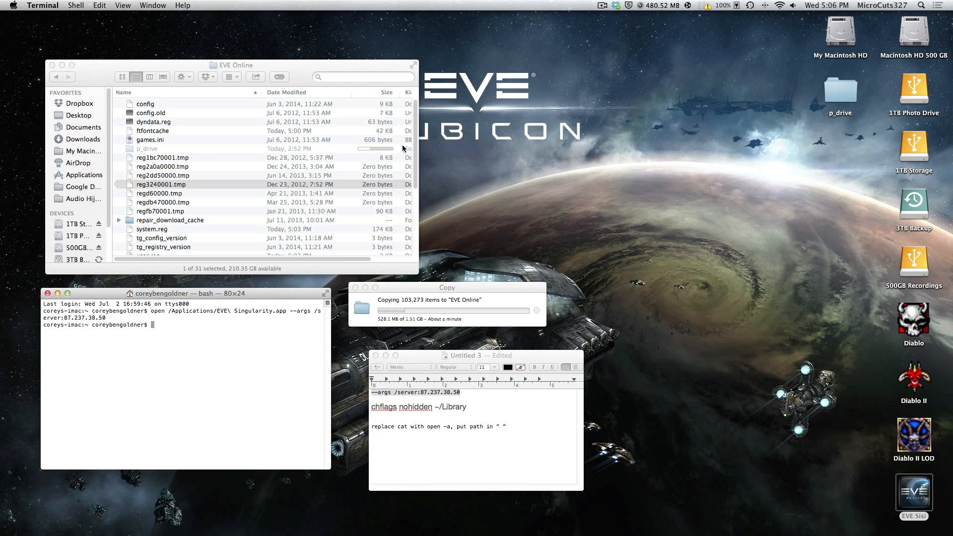
{"action": "mouse_move", "coordinate": [333, 89]}
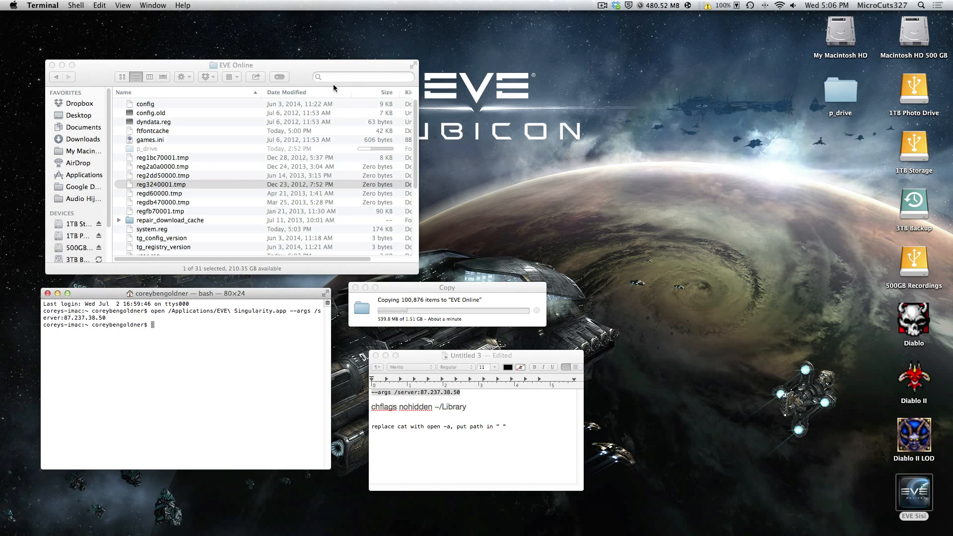